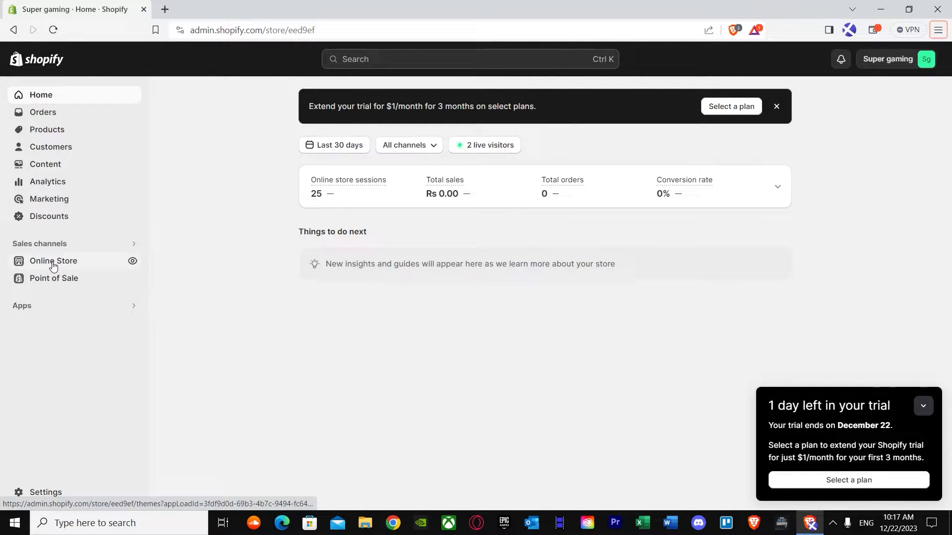
Go to the Online Store Themes page and choose Edit code from the Dawn theme's ••• menu.
click(52, 261)
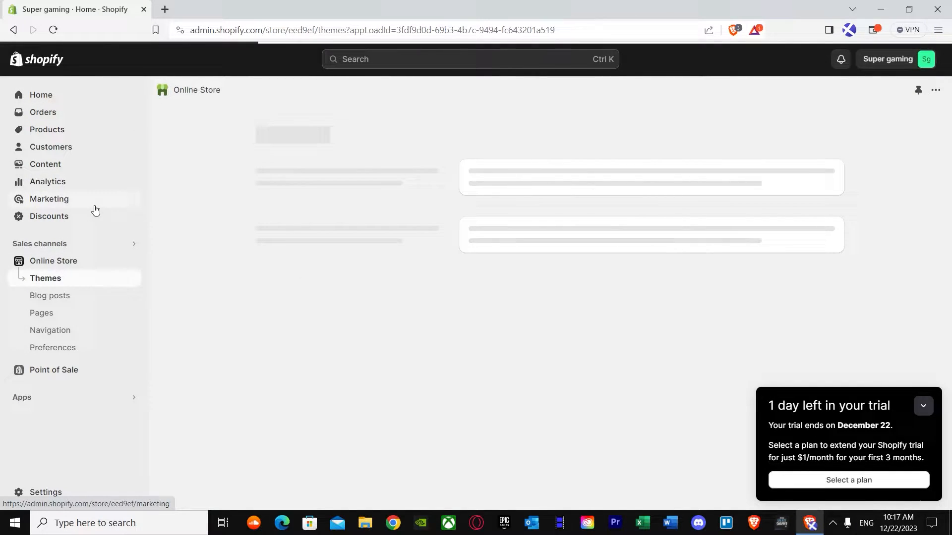
click(45, 279)
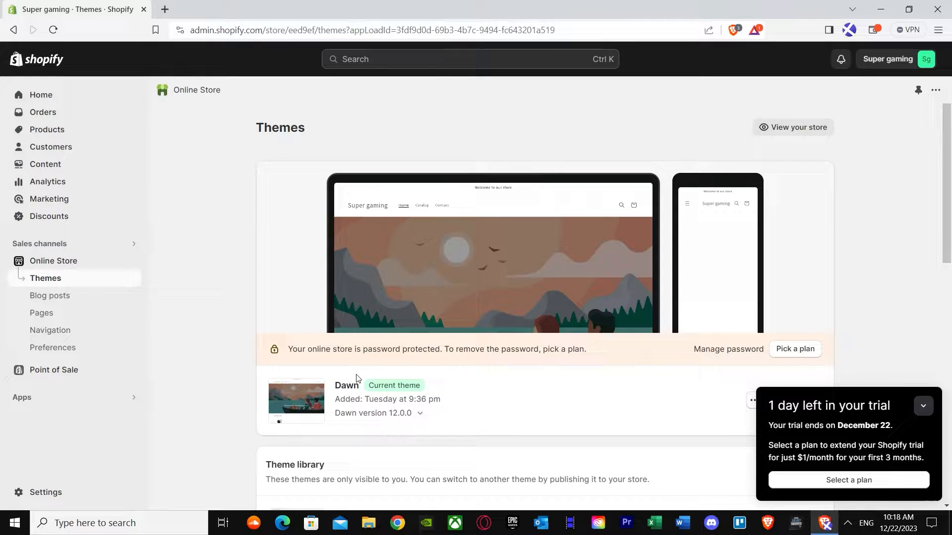
scroll(down, 3)
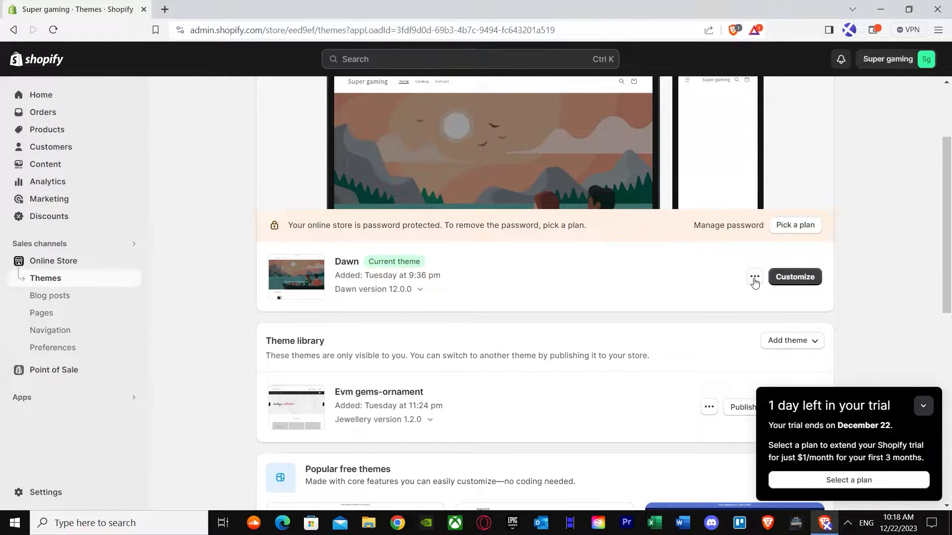
click(755, 282)
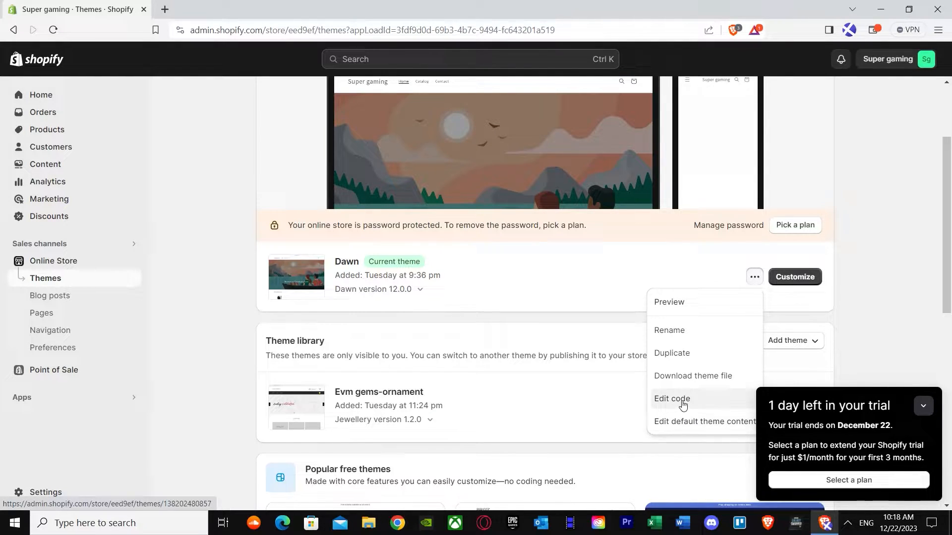
click(671, 399)
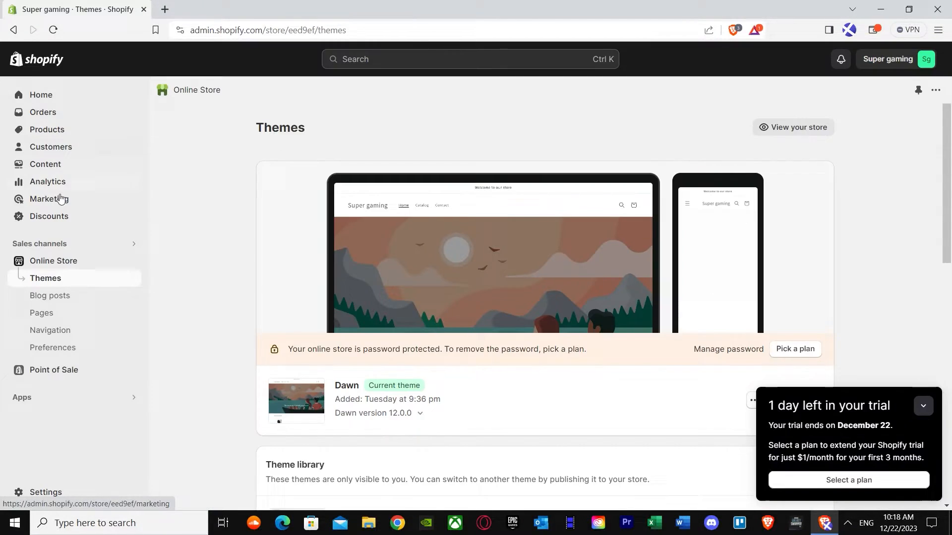
click(47, 129)
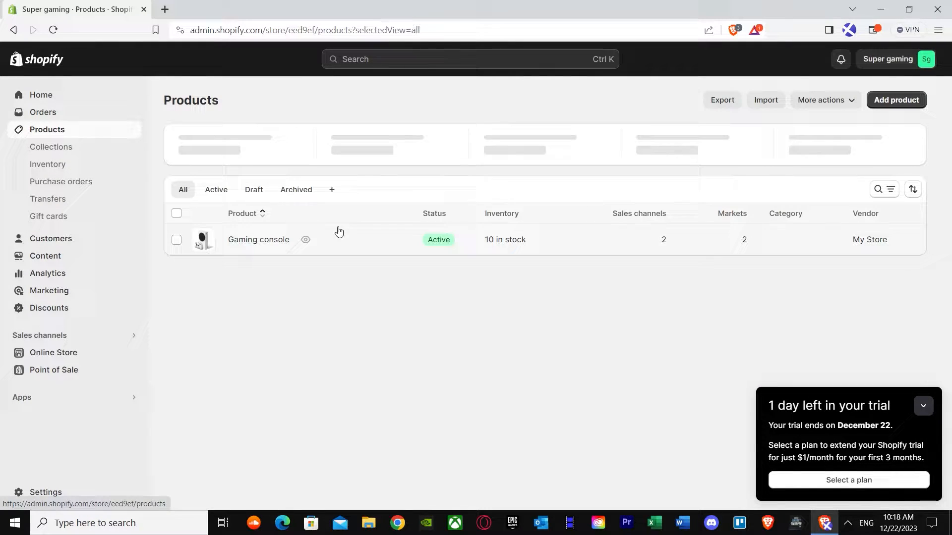
click(258, 239)
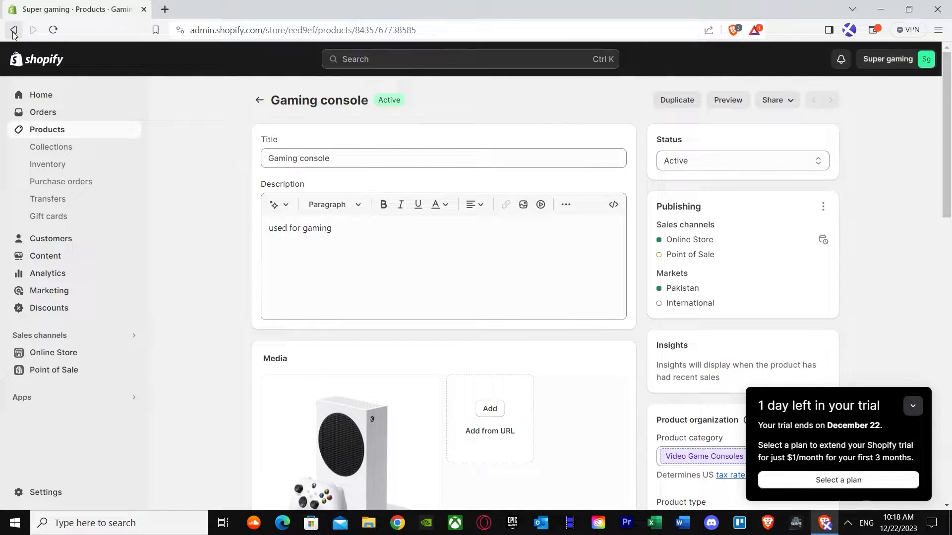
click(13, 30)
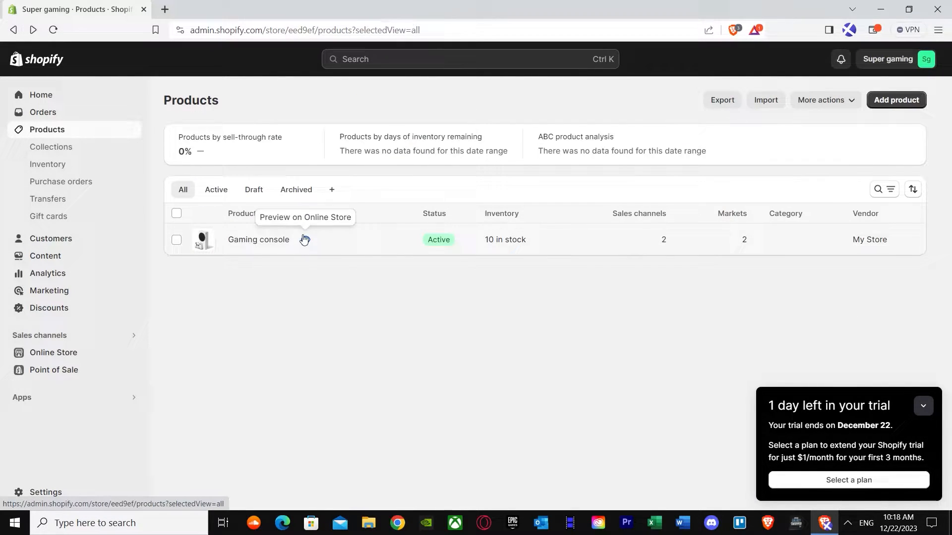
click(304, 239)
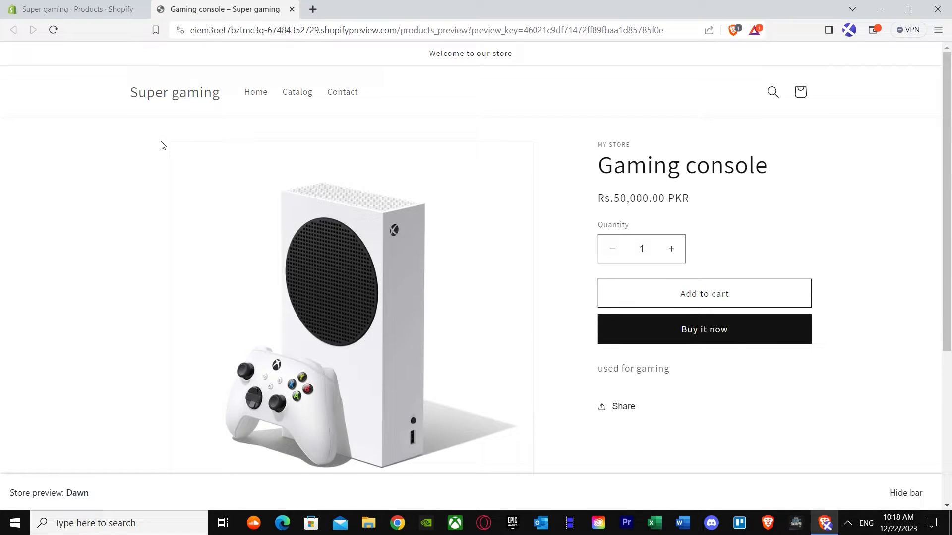
click(255, 91)
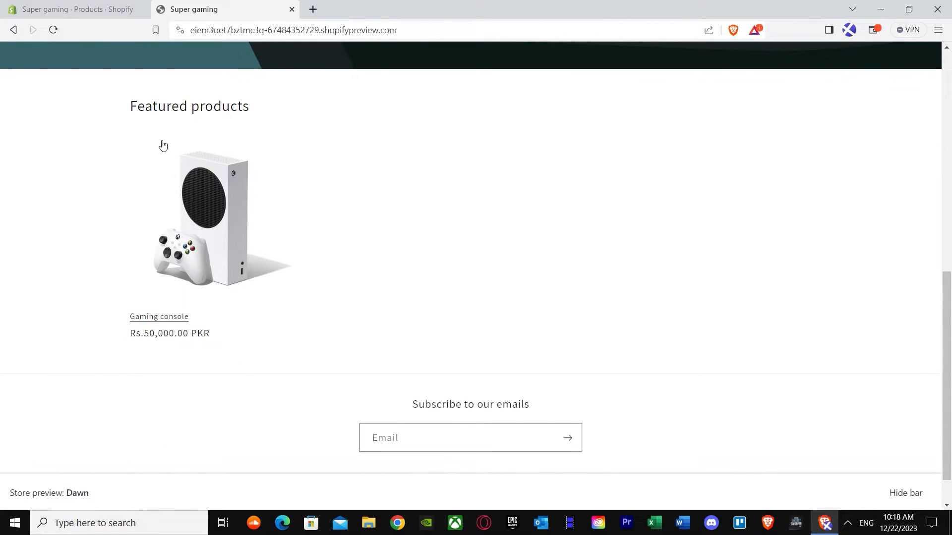
mouse_move(198, 150)
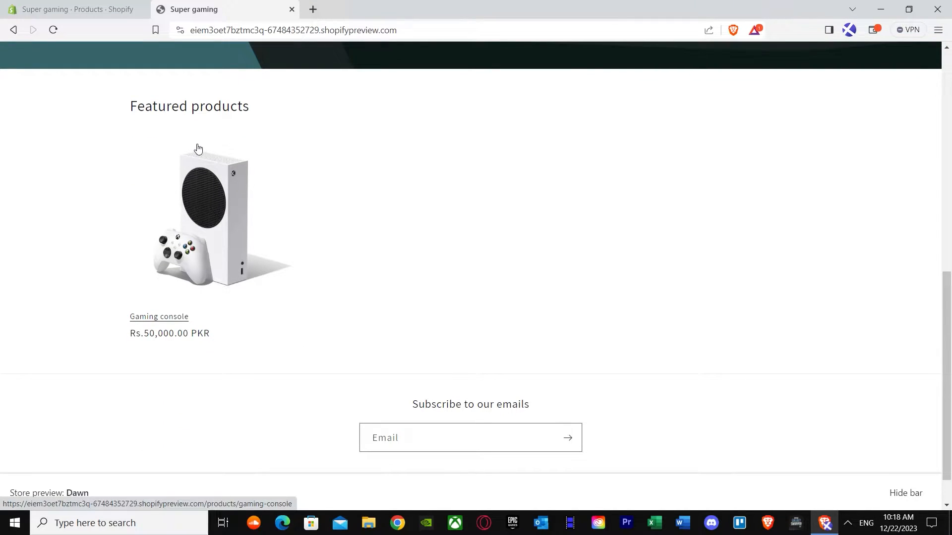
mouse_move(221, 161)
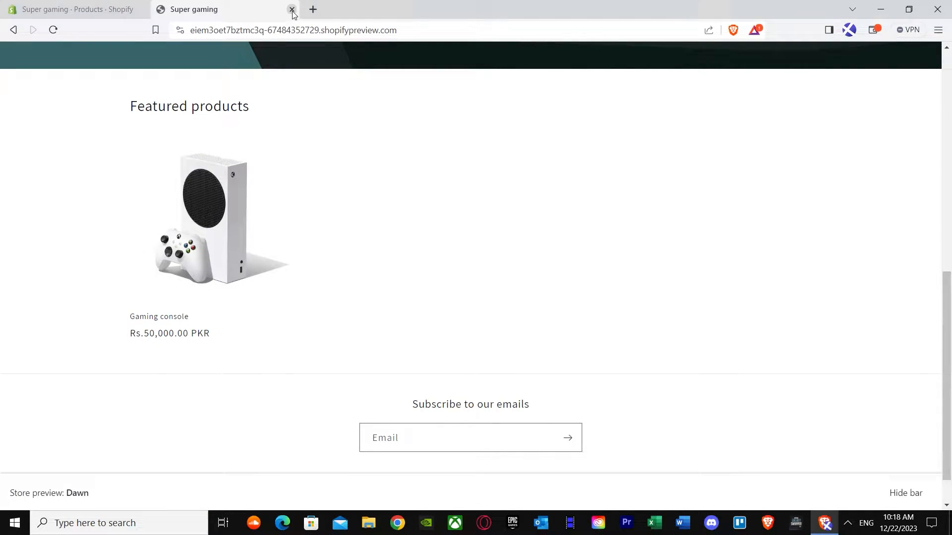
click(292, 9)
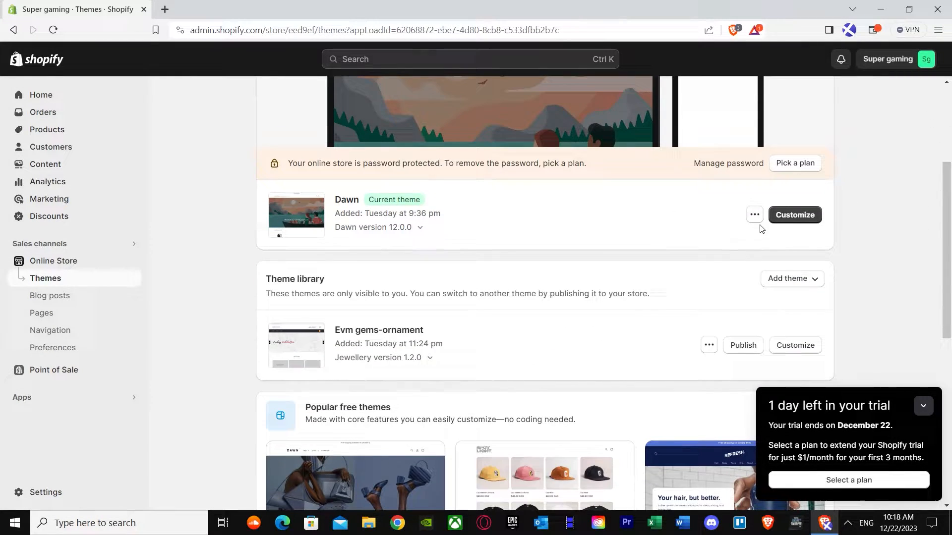
Enter the Dawn code editor, search files for 'card' and load snippets/card-product.liquid.
click(755, 214)
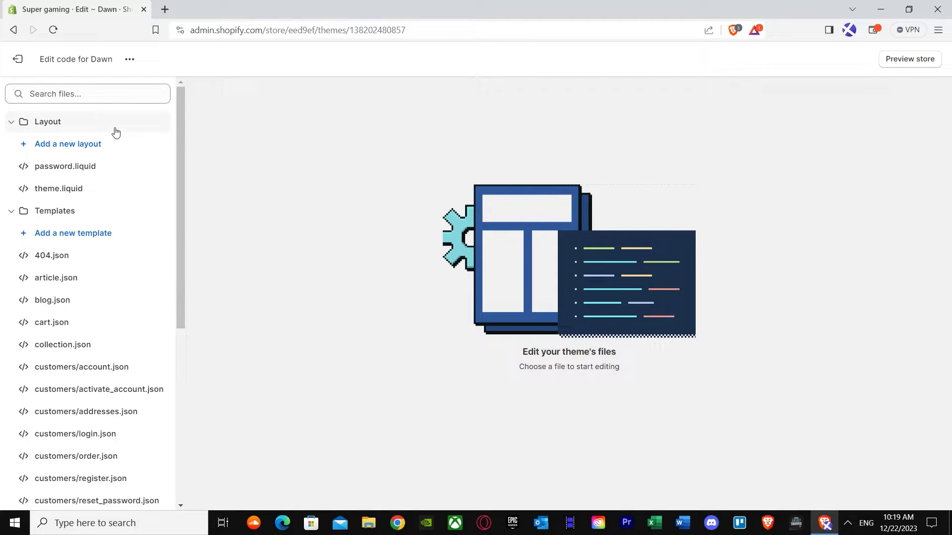
click(87, 94)
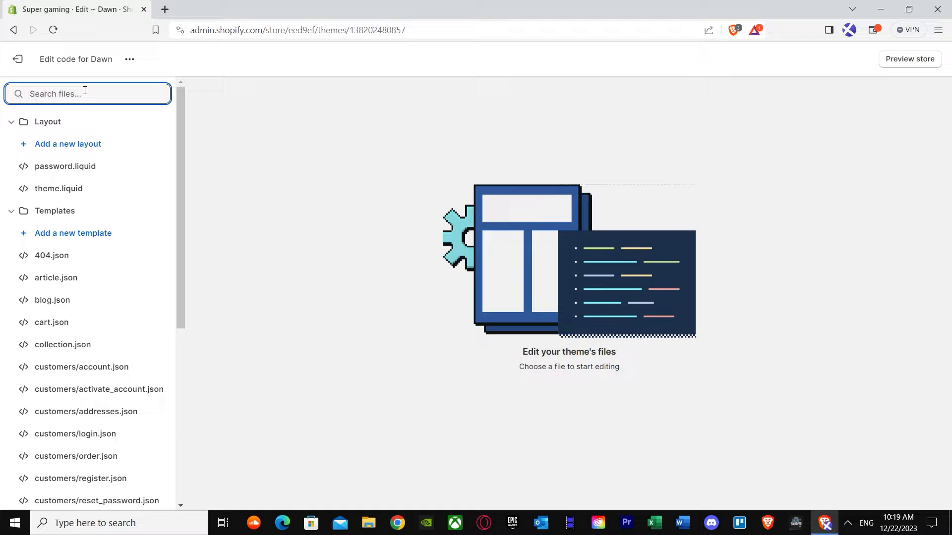
text(c)
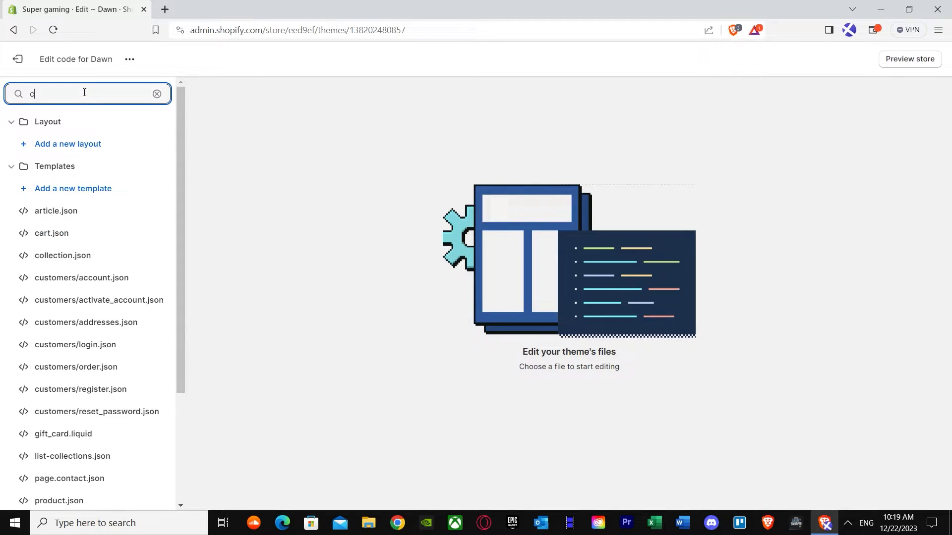
text(ard)
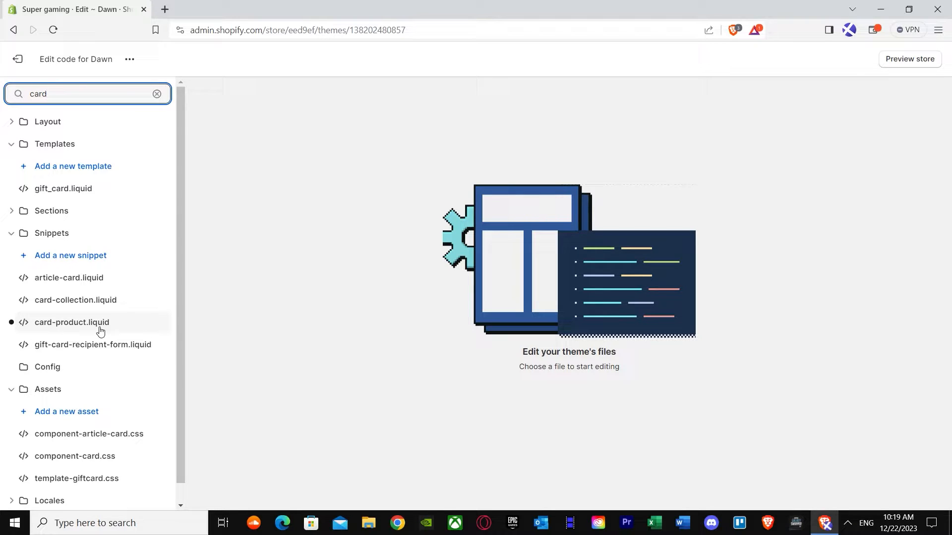
click(71, 323)
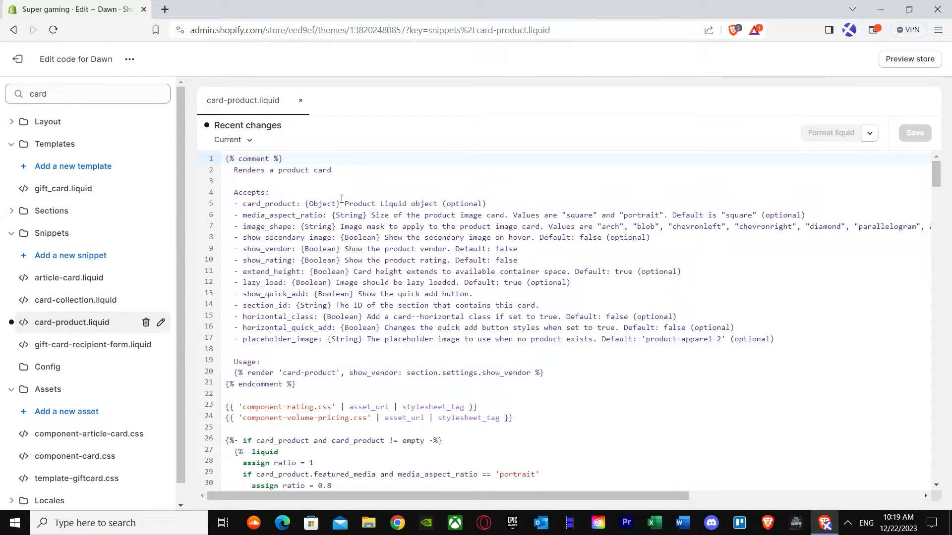
Scroll down card-product.liquid to the badge block.
scroll(down, 3)
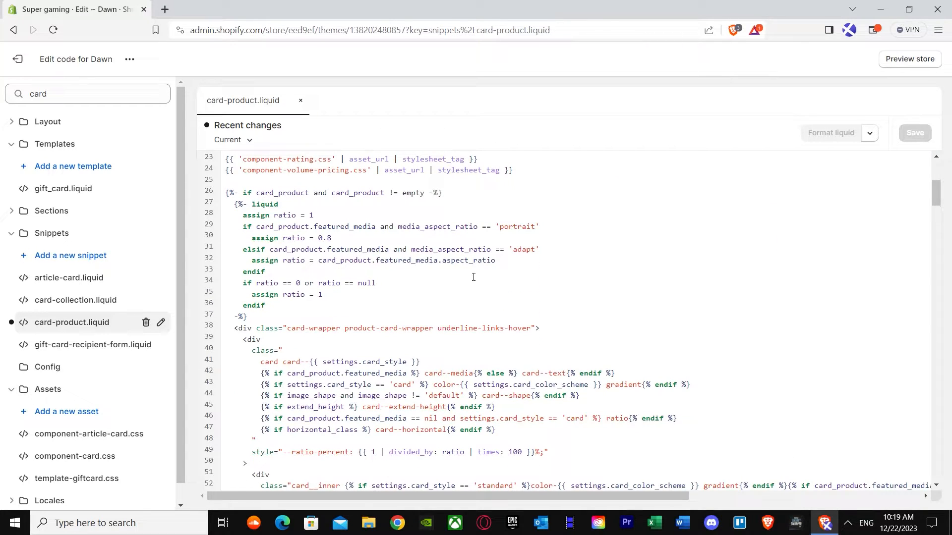
scroll(down, 3)
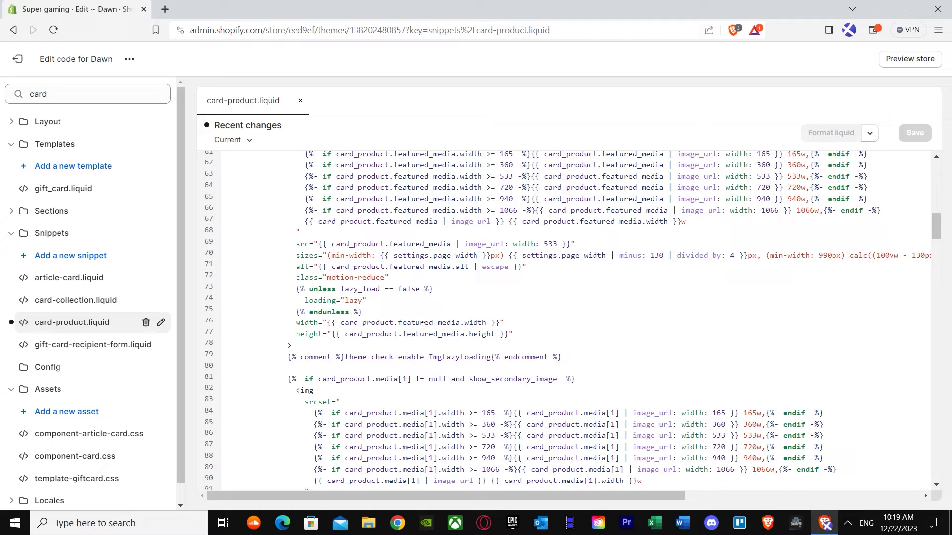
scroll(down, 3)
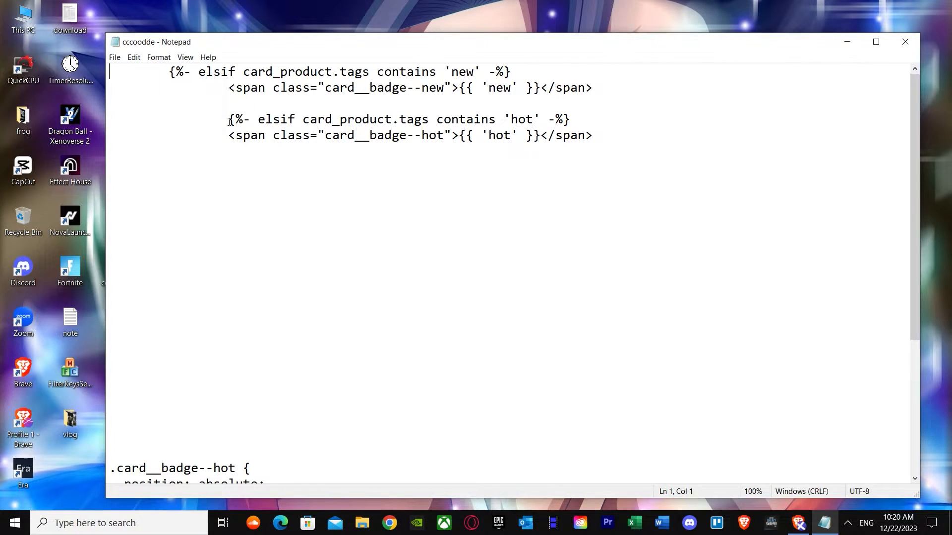
Copy the hot-badge elsif block from Notepad into card-product.liquid and save the file.
right_click(529, 132)
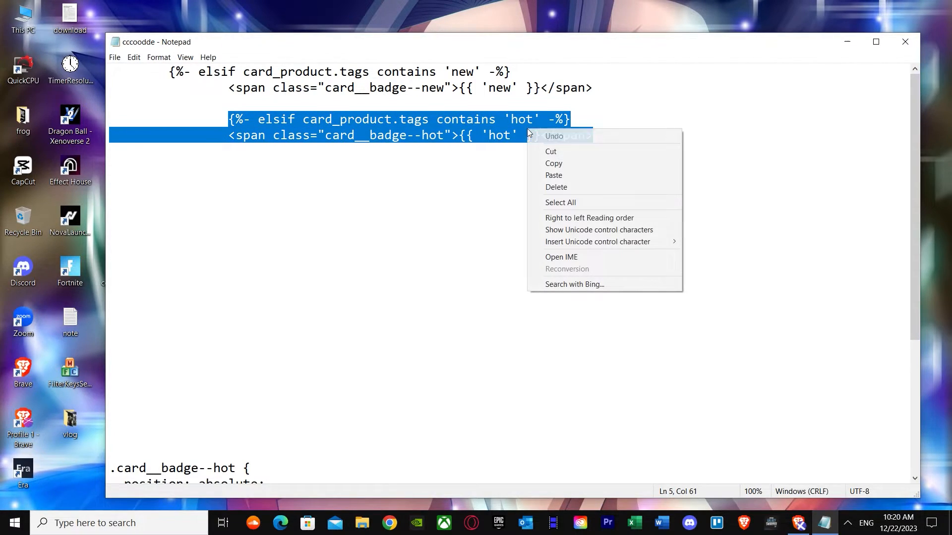
click(364, 243)
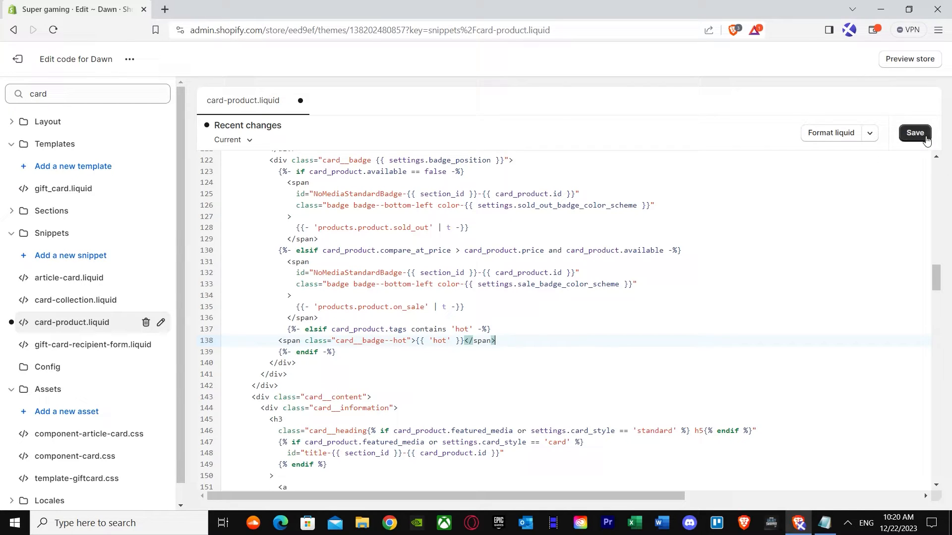
click(915, 133)
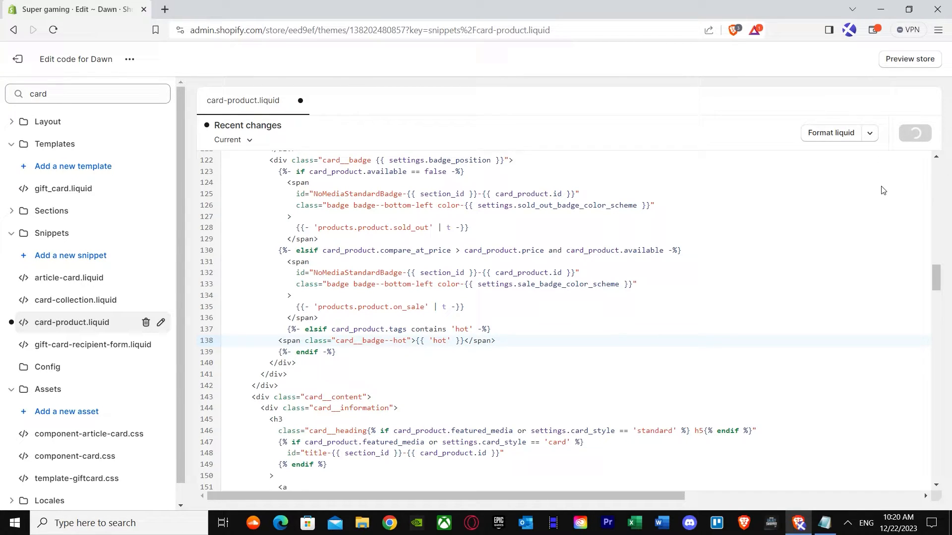
key(ctrl+s)
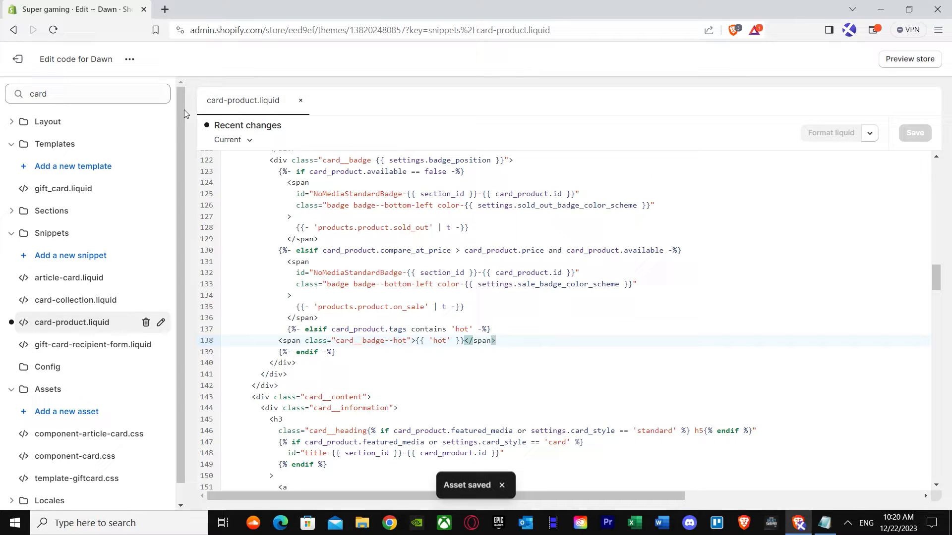
Search the theme files for 'base', load assets/base.css and scroll to its end.
click(88, 93)
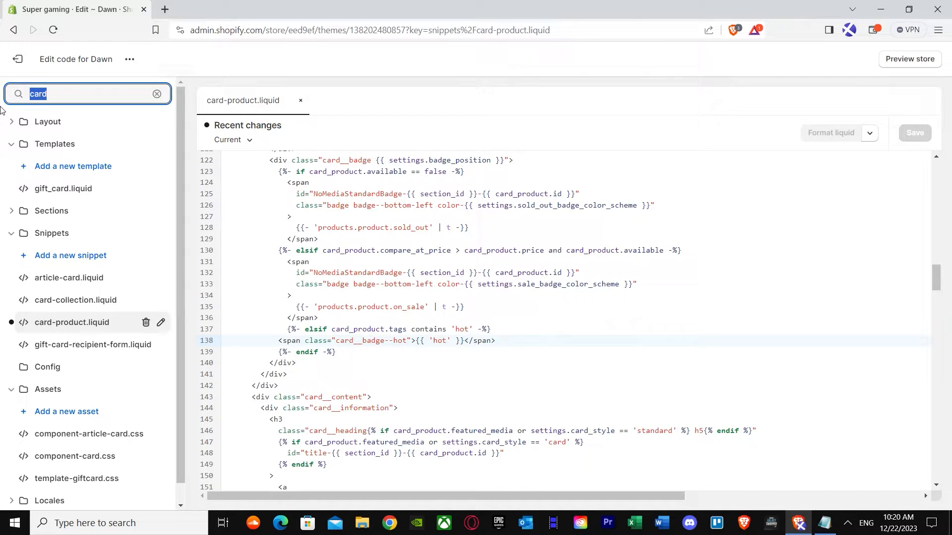
text(bb)
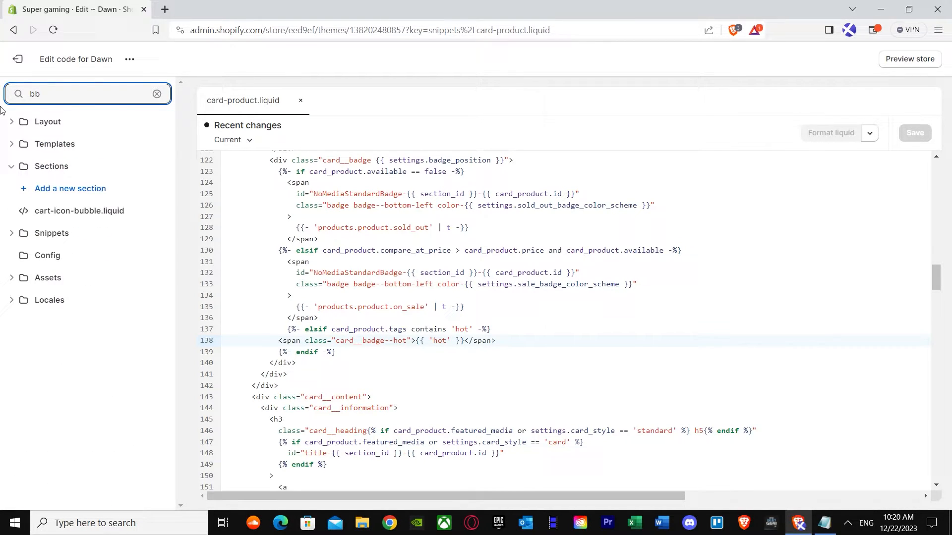
text(bs)
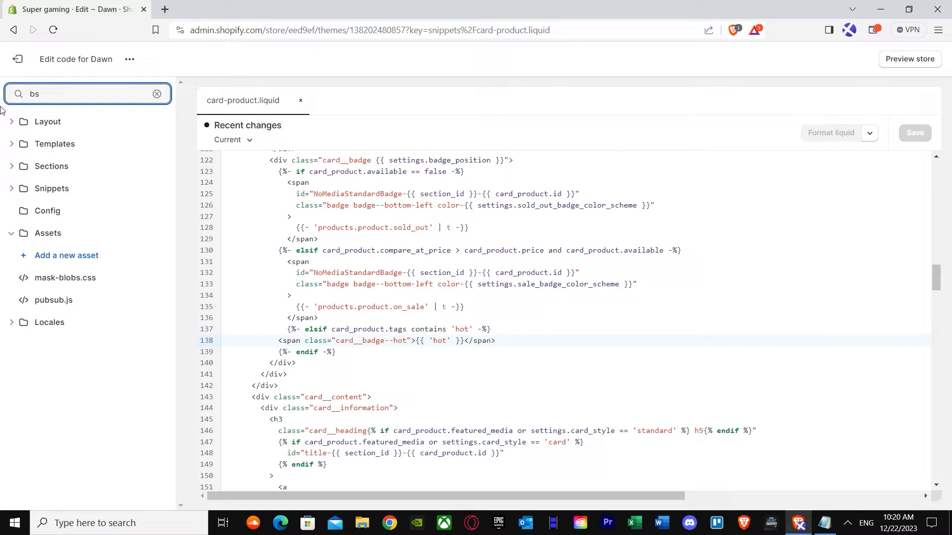
text(ase)
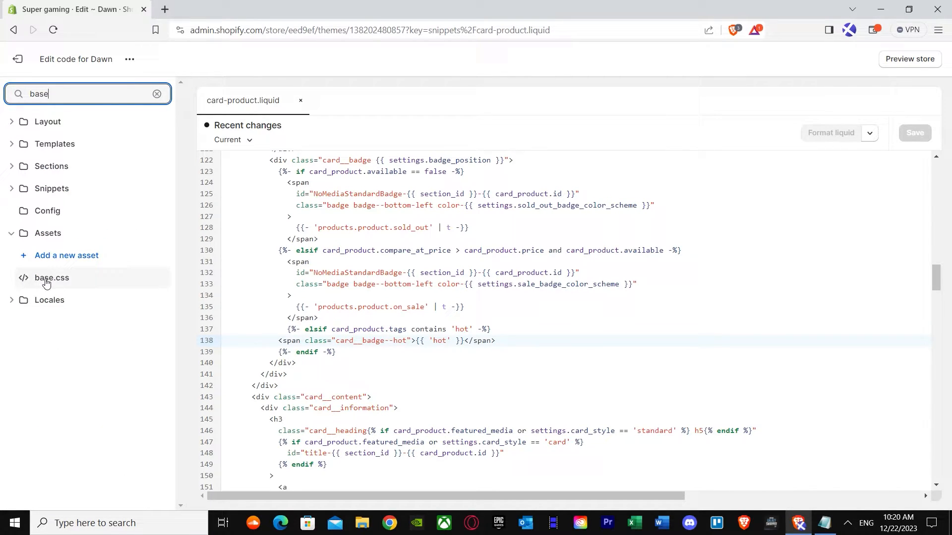
click(51, 278)
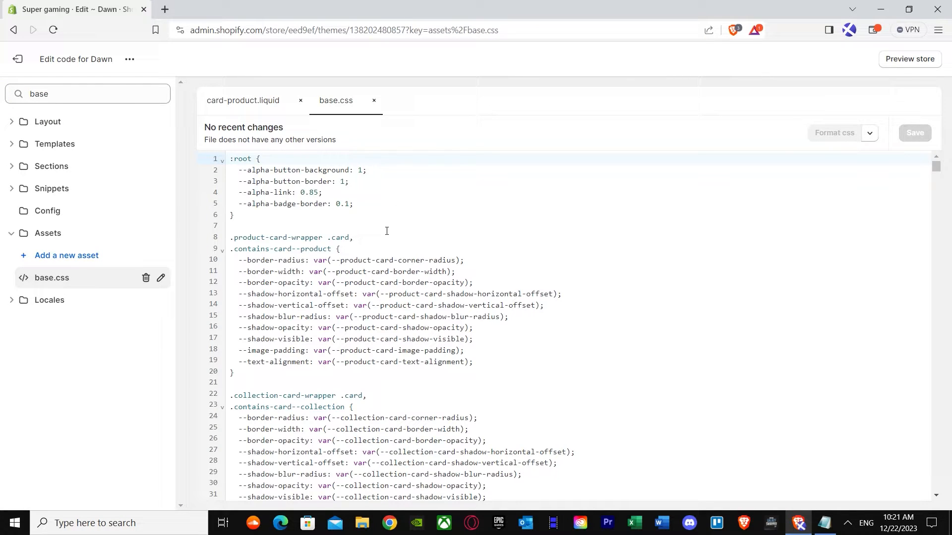
scroll(down, 3)
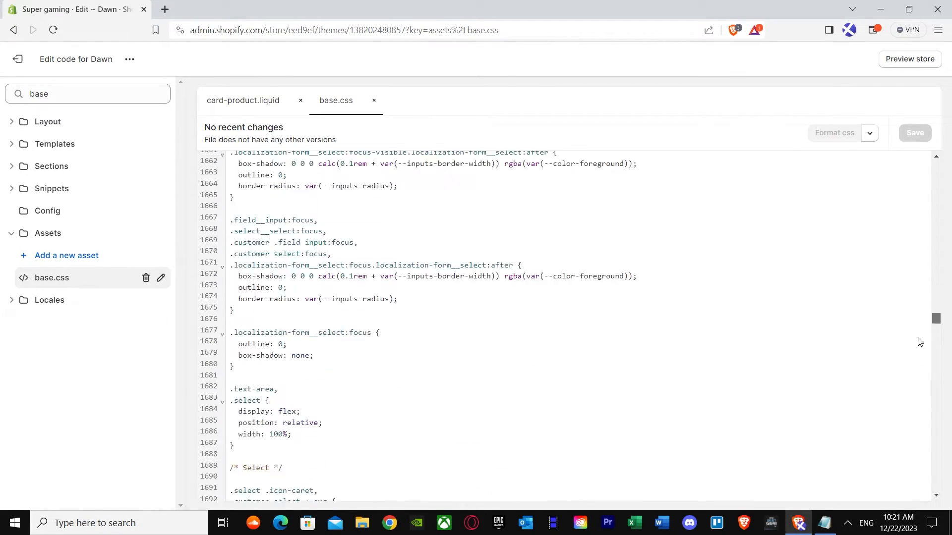
scroll(down, 3)
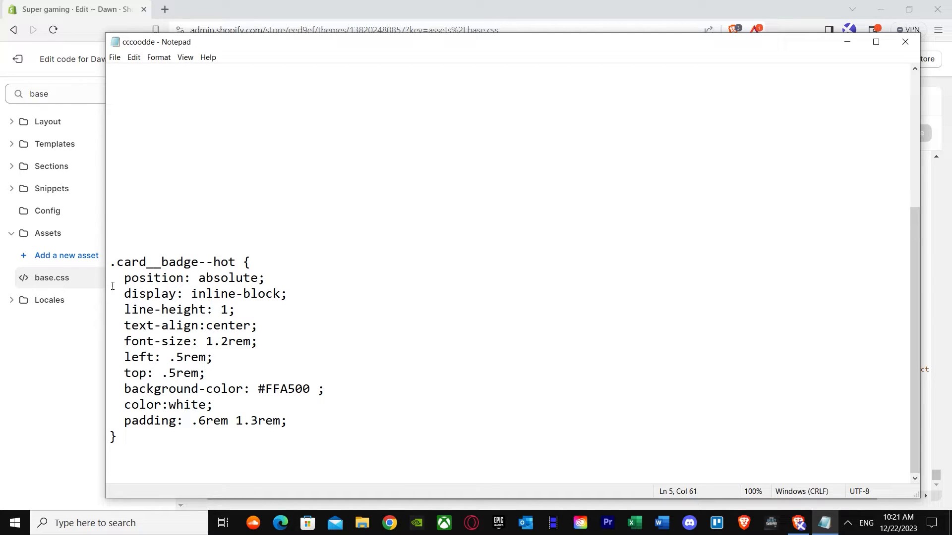
Copy the .card__badge--hot rule from Notepad and paste it at the end of base.css.
key(ctrl+a)
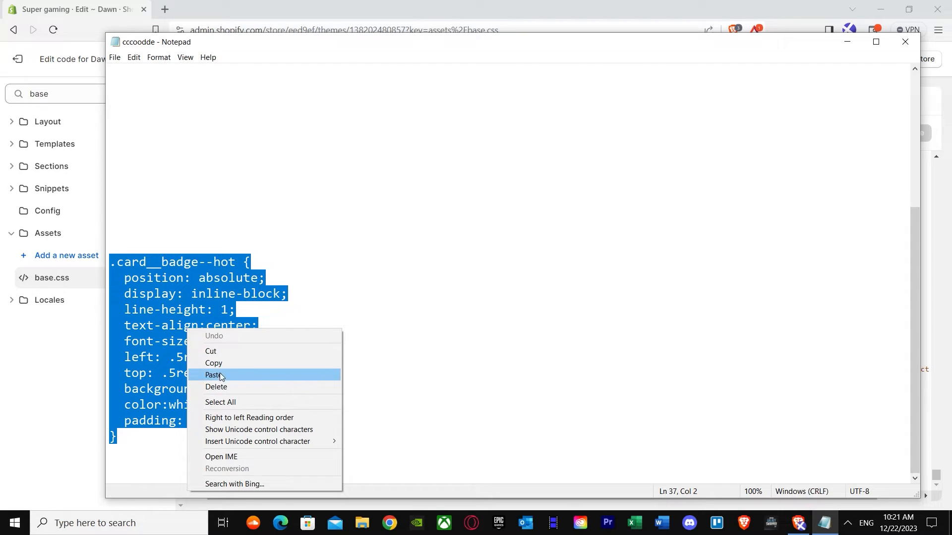
click(214, 374)
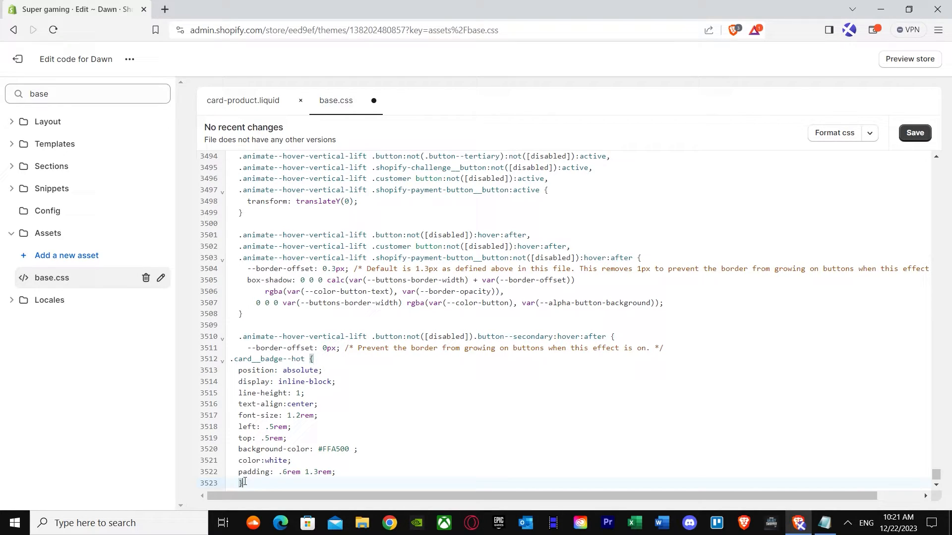
right_click(243, 483)
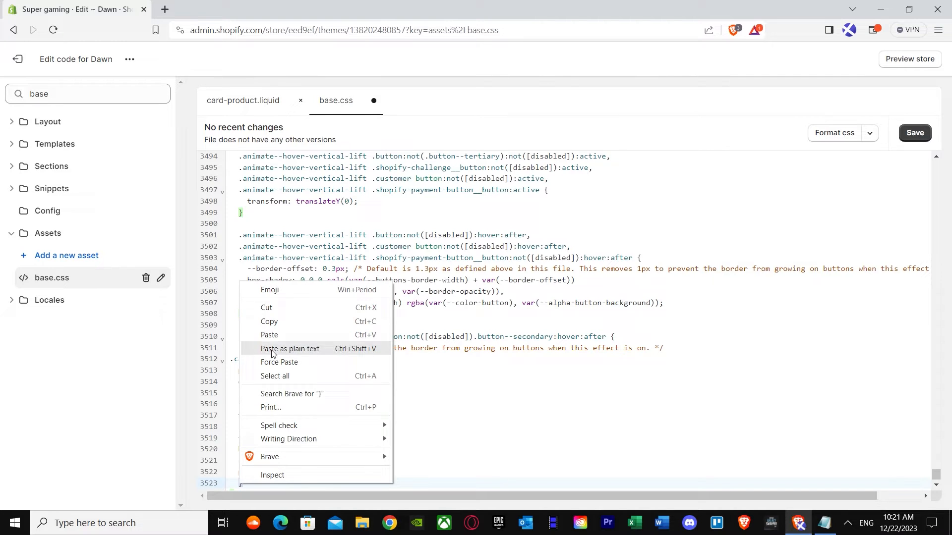
click(269, 335)
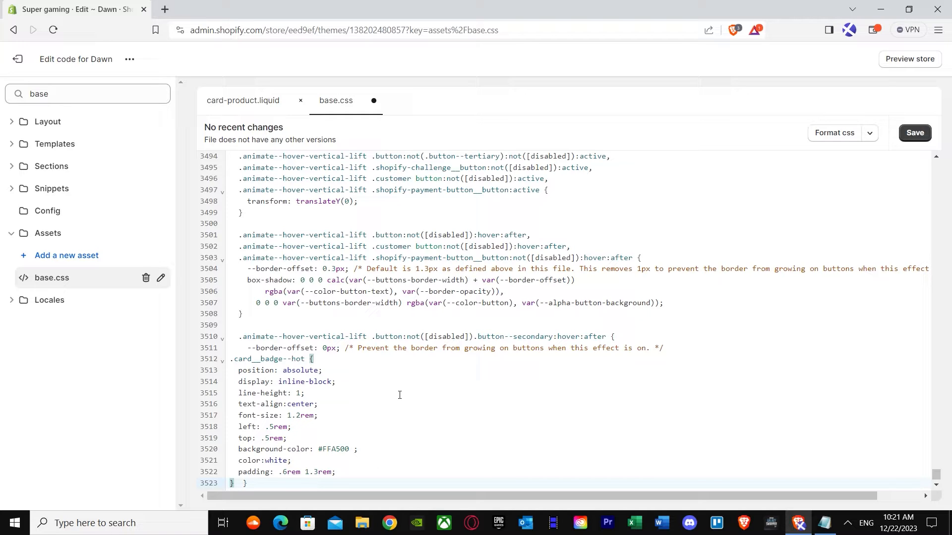
mouse_move(288, 252)
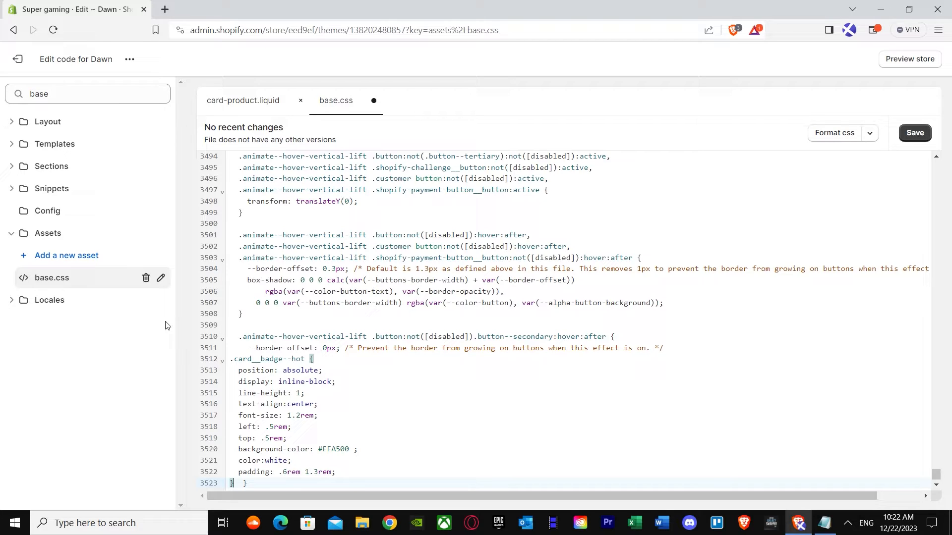
mouse_move(292, 376)
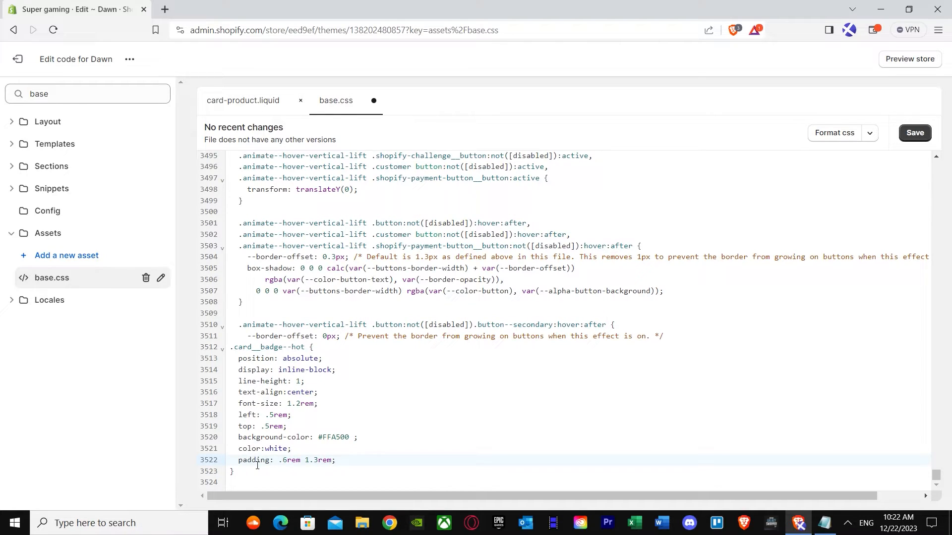
Remove the stray brace, save base.css and exit back to the Themes page.
click(335, 461)
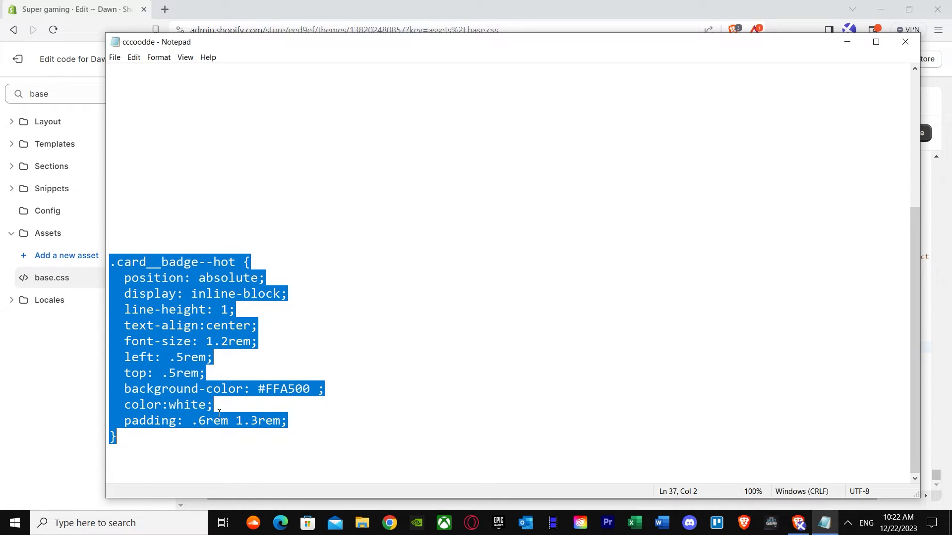
click(798, 522)
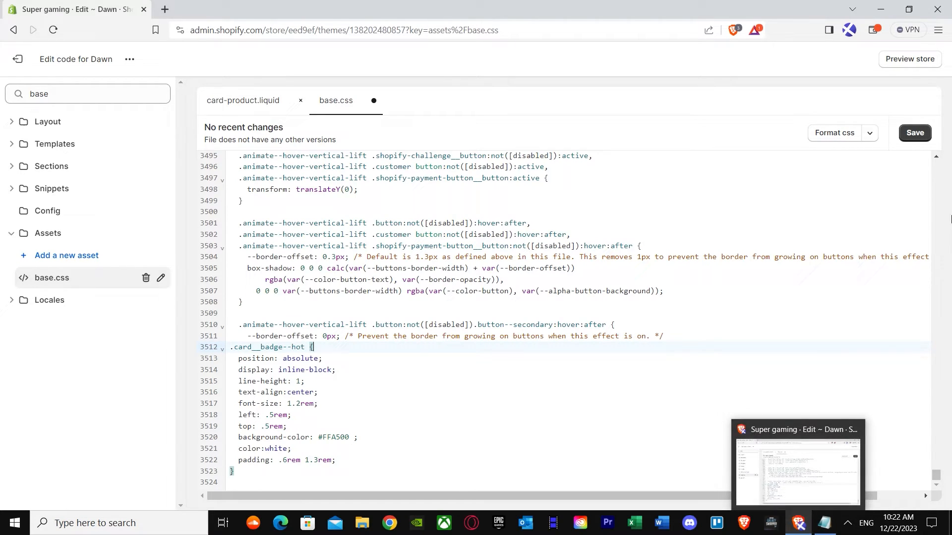
click(915, 132)
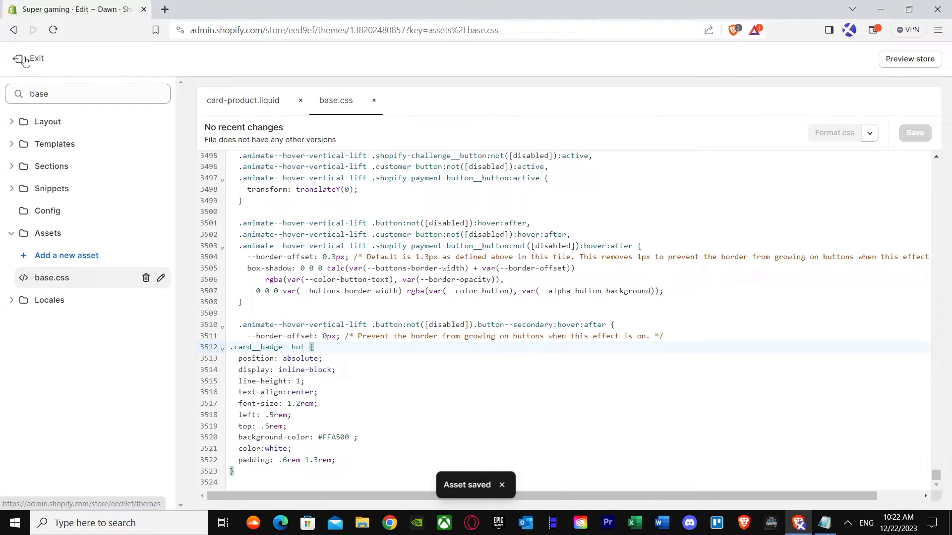
click(30, 58)
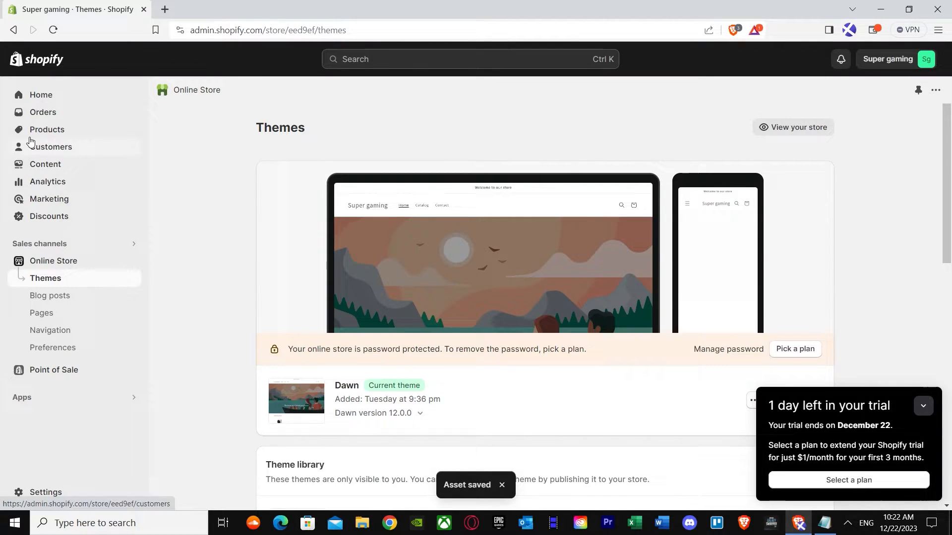
Add a 'hot' tag to the Gaming console product and save it.
click(47, 129)
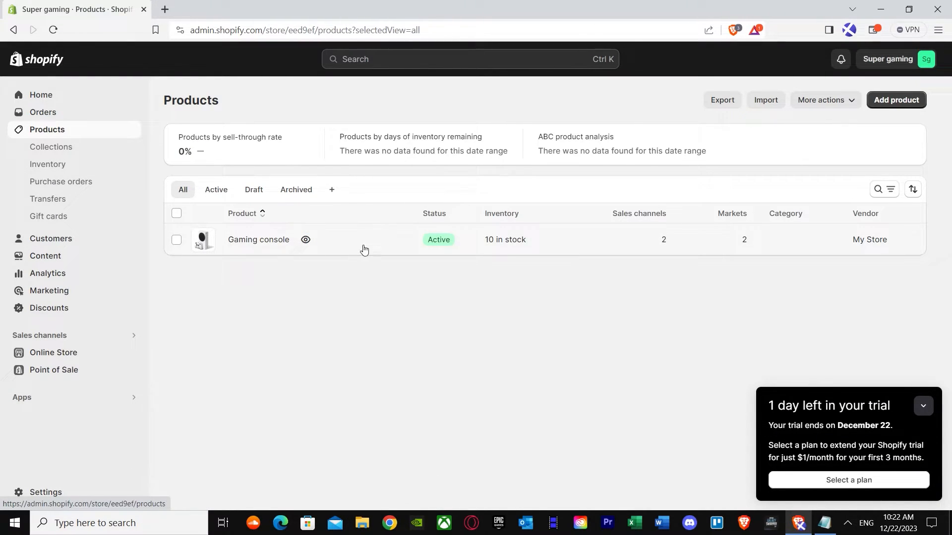
click(258, 239)
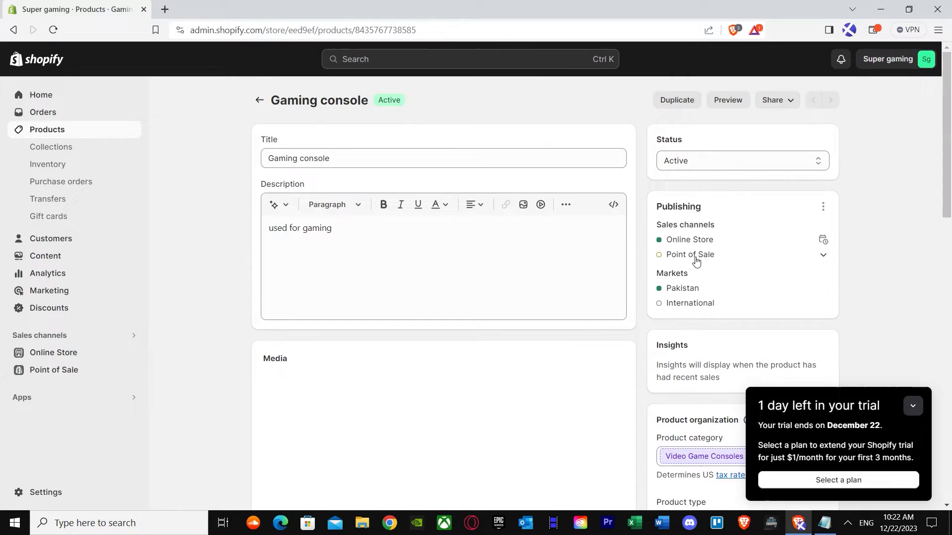
scroll(down, 3)
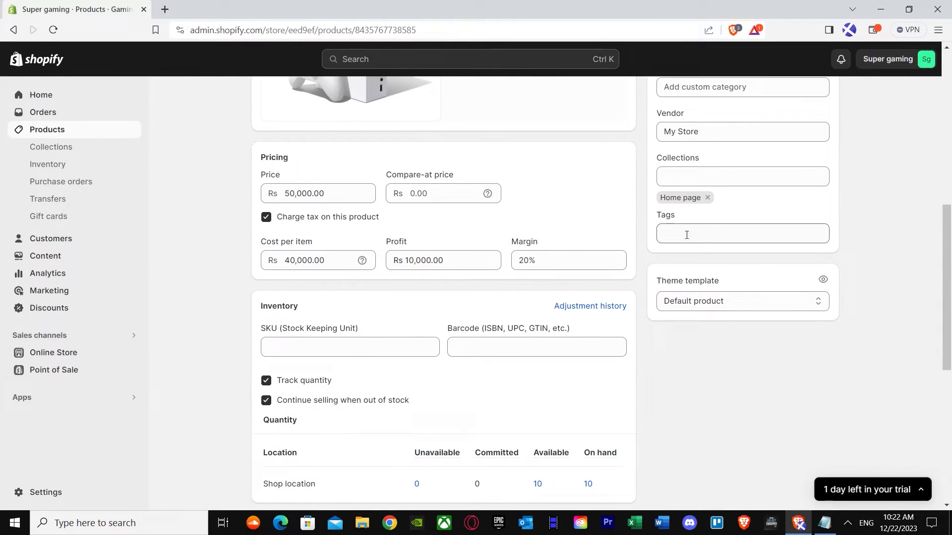
click(742, 233)
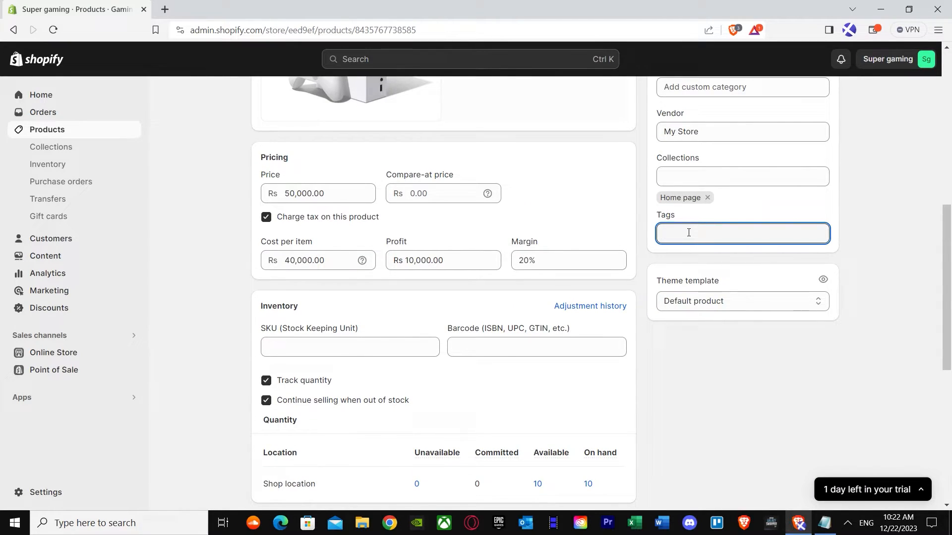
text(hhoo)
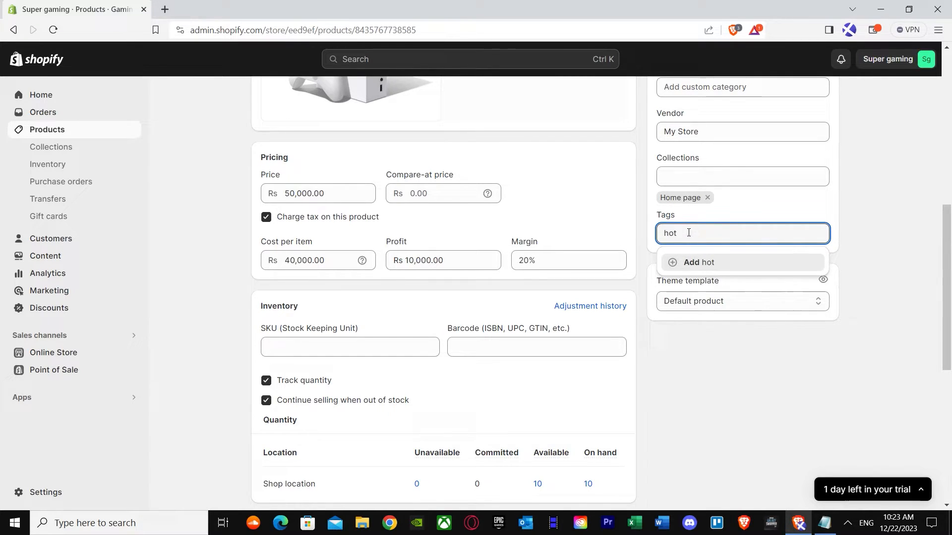
click(699, 264)
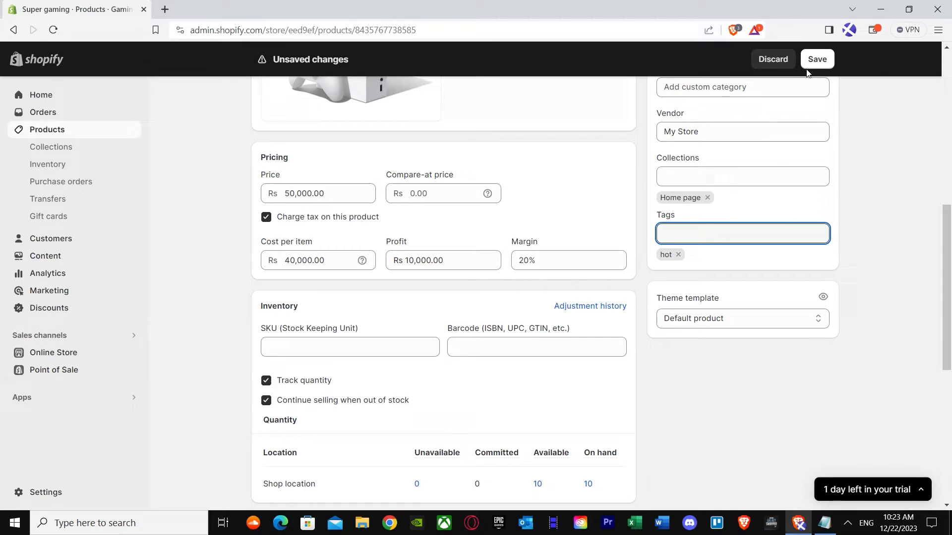
click(816, 59)
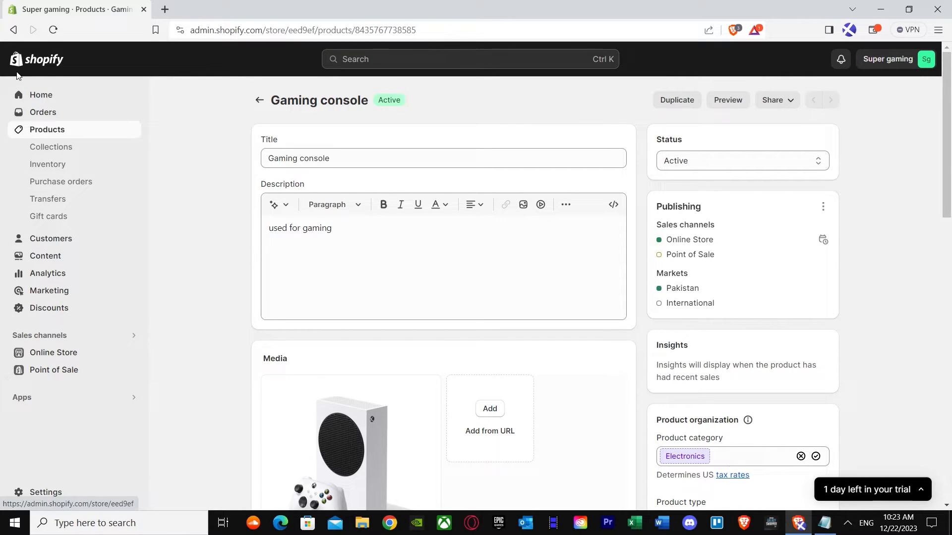
click(259, 101)
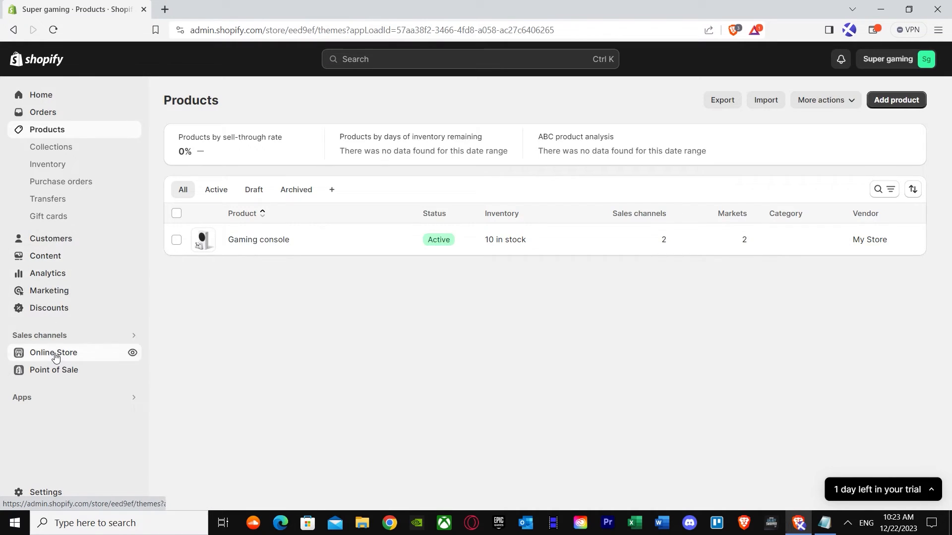
Check the hot label on the Gaming console card in the preview, then bring up Dawn's ••• actions.
click(54, 353)
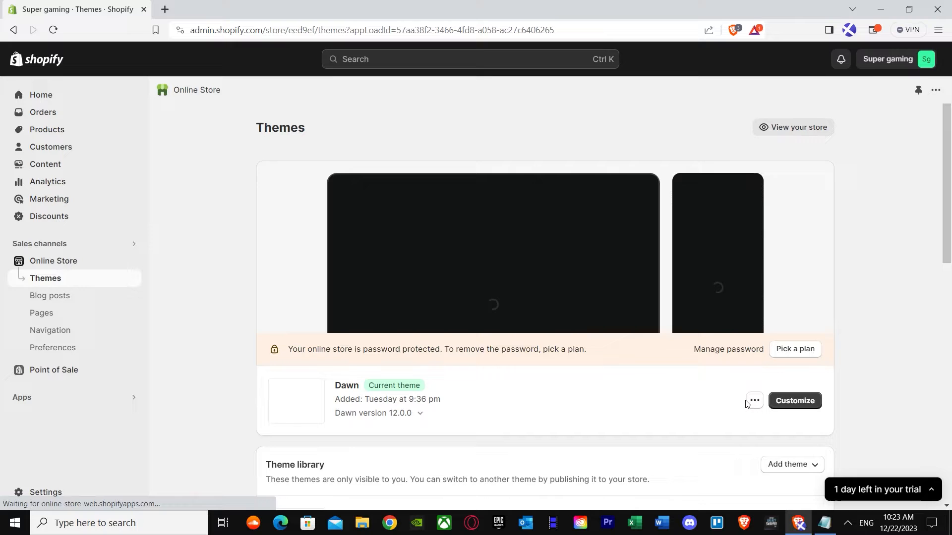
click(793, 128)
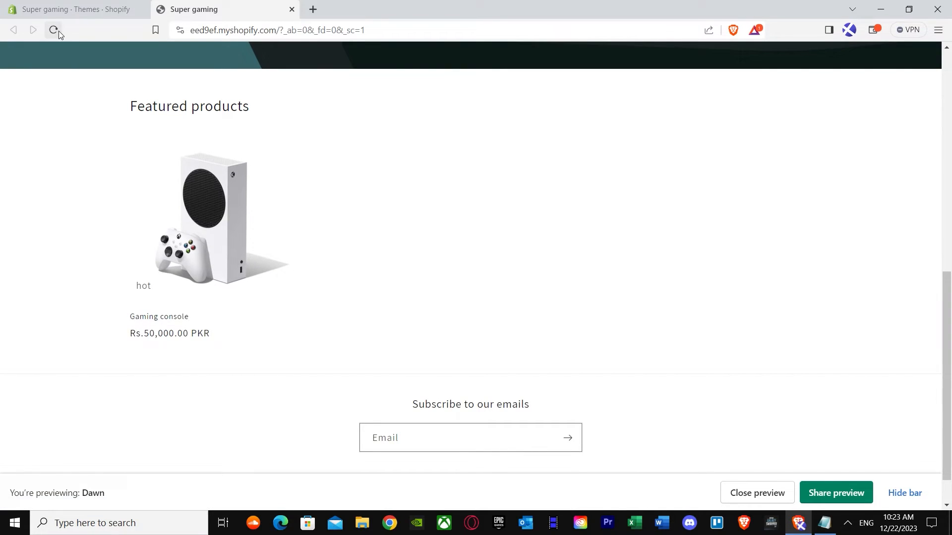
mouse_move(149, 292)
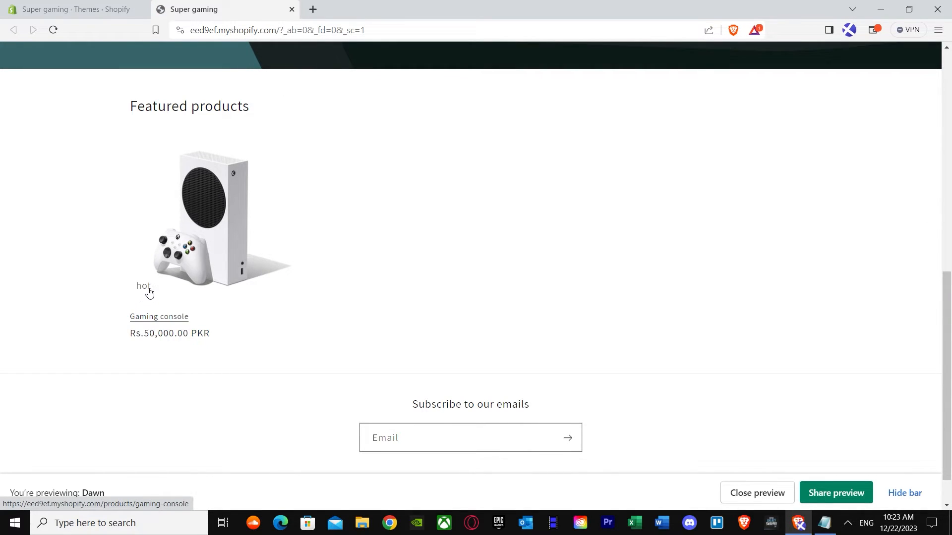
click(159, 316)
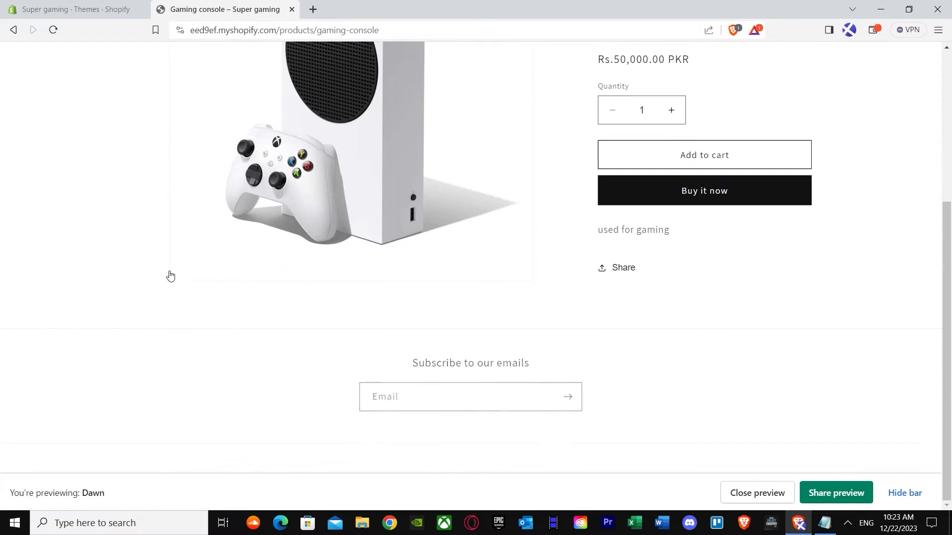
scroll(up, 3)
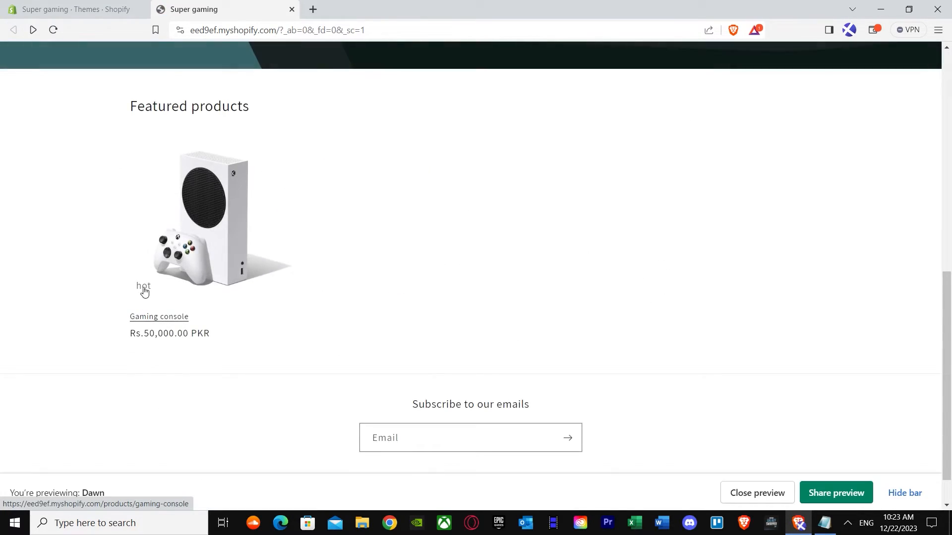
mouse_move(220, 222)
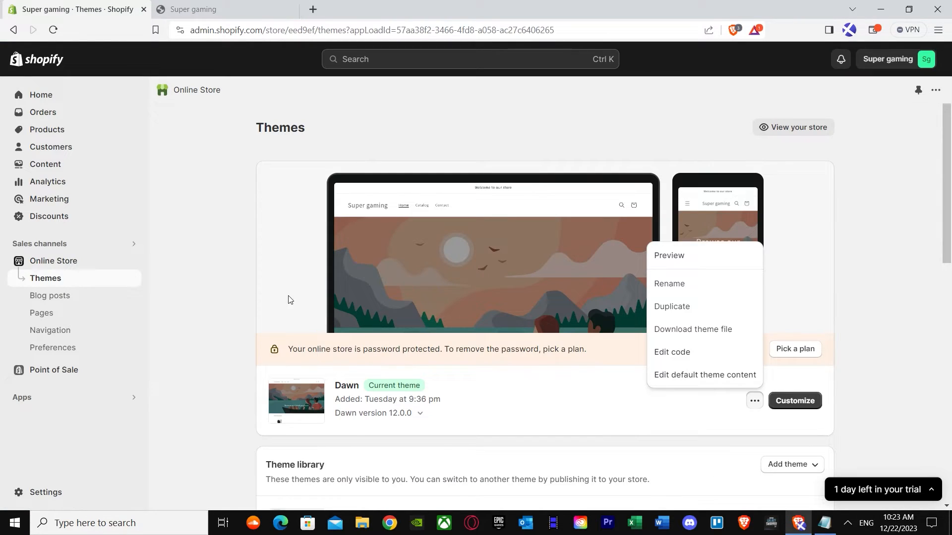
mouse_move(180, 271)
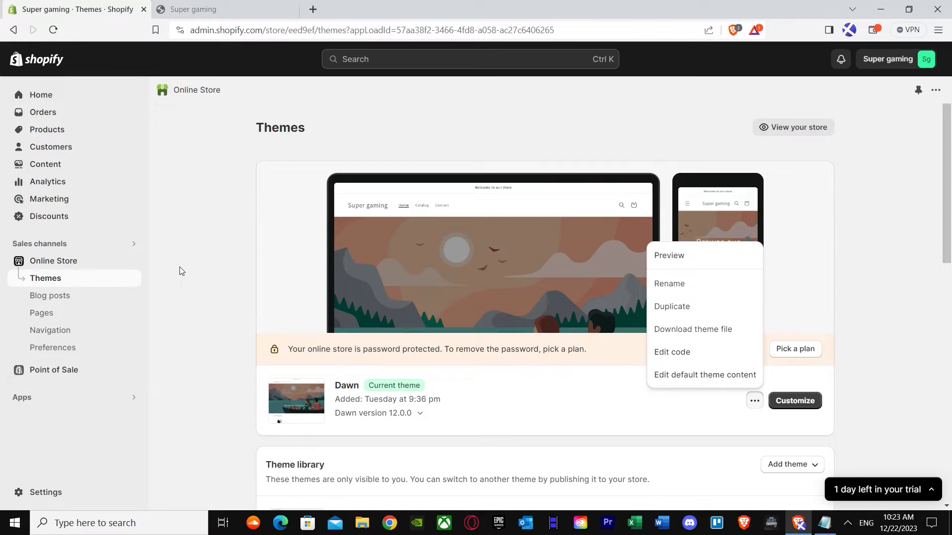
Re-enter the code editor, search 'card' and scroll card-product.liquid to the card__badge div.
click(671, 359)
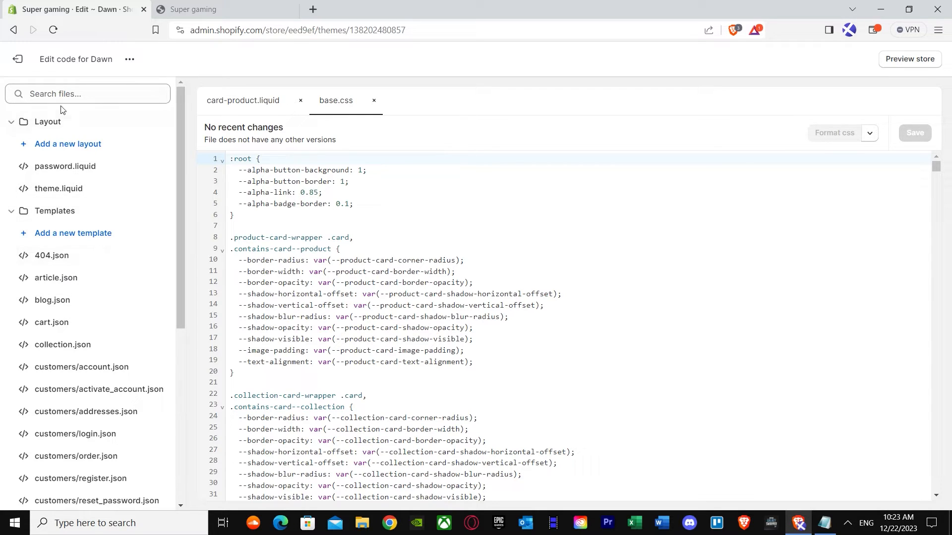
text(ccar)
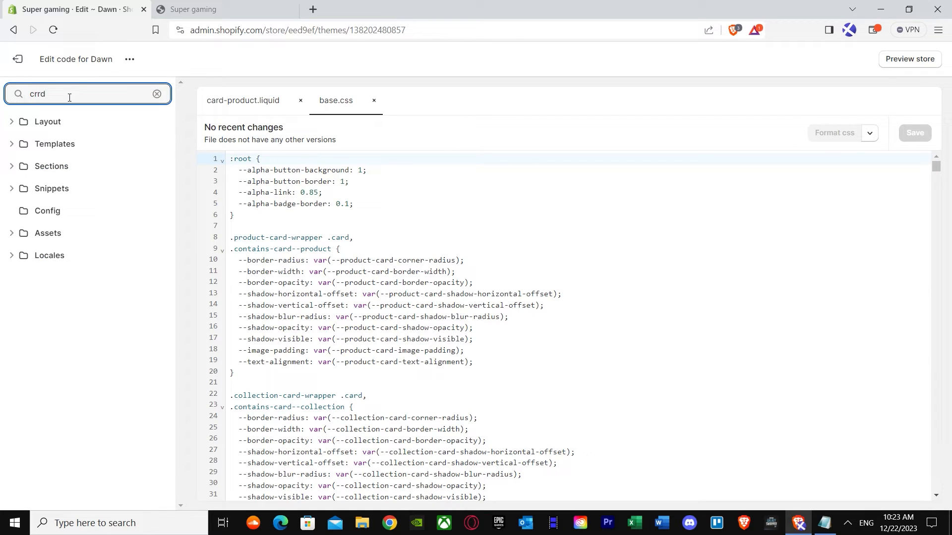
text(card)
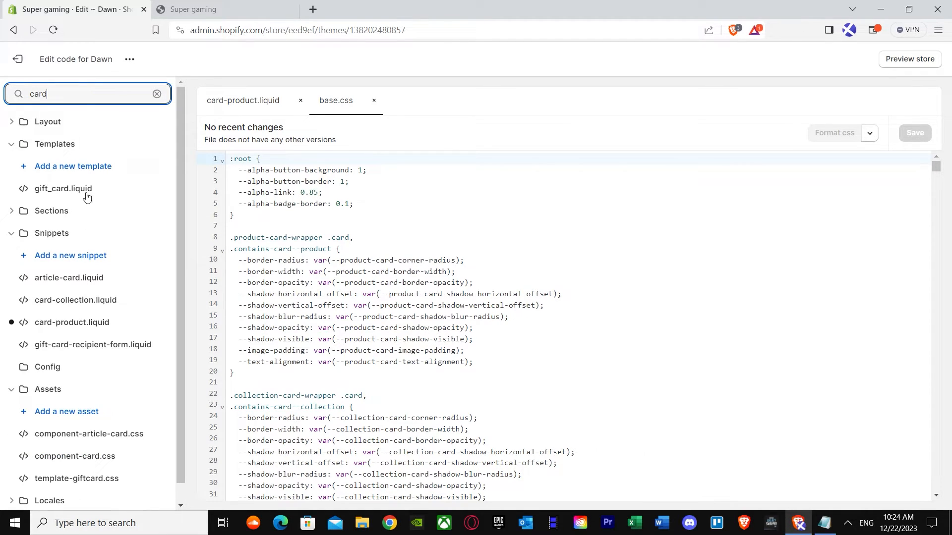
click(243, 100)
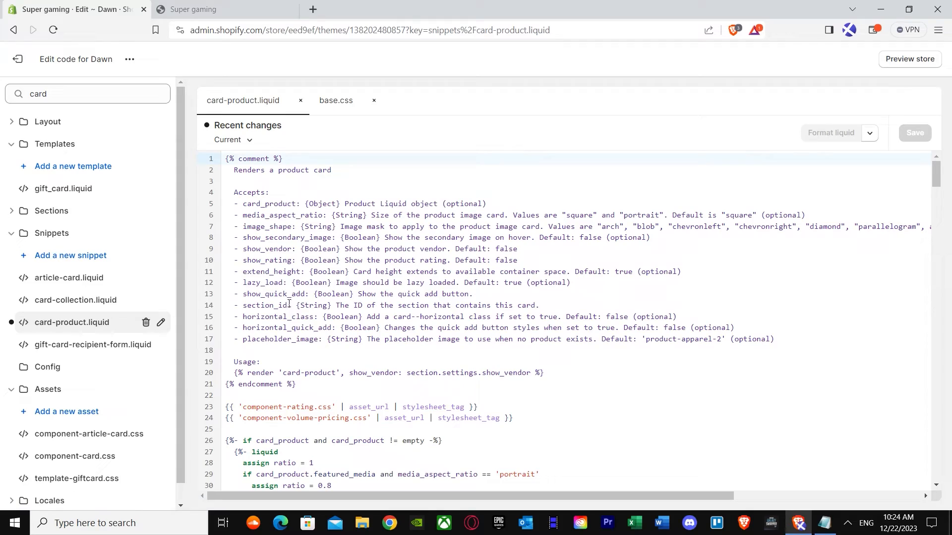
scroll(down, 3)
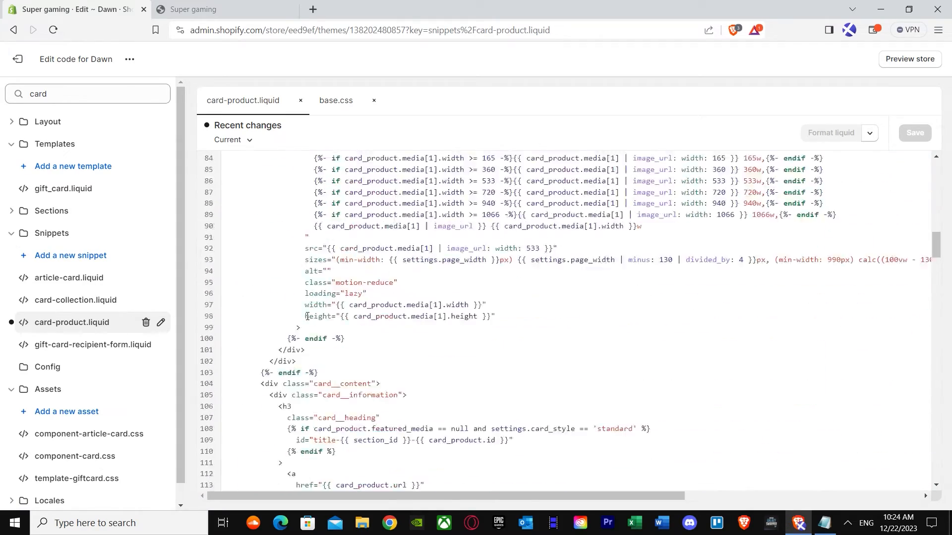
scroll(down, 3)
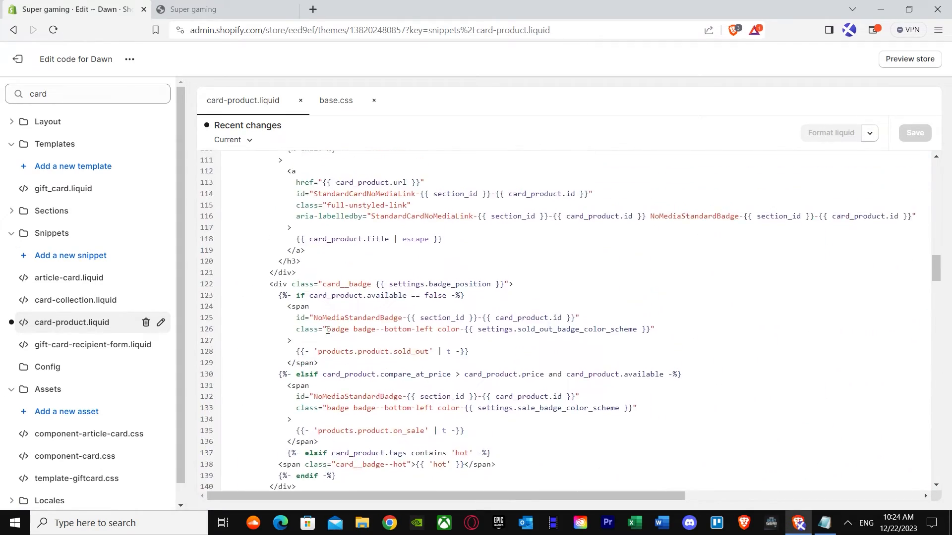
scroll(down, 3)
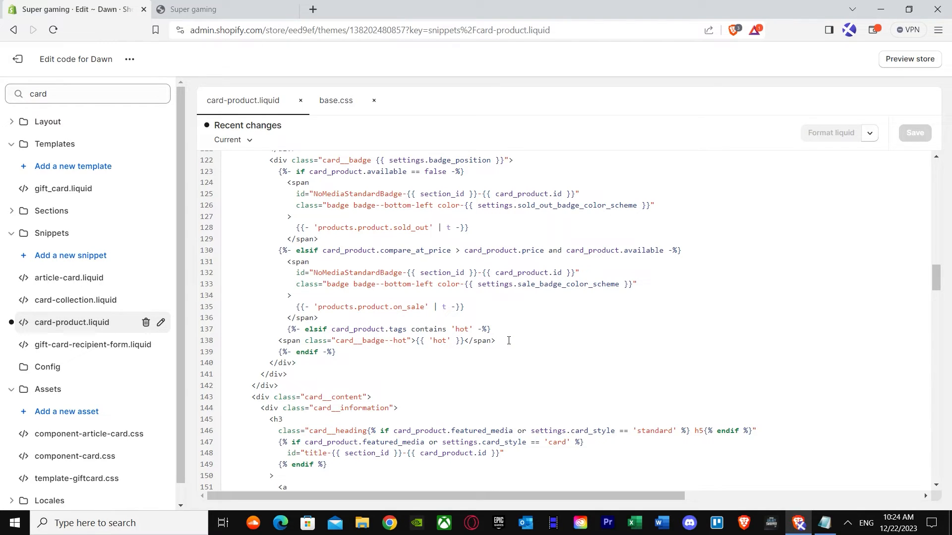
Paste a trial 'new' badge branch after the hot span, then select it for removal.
key(Enter)
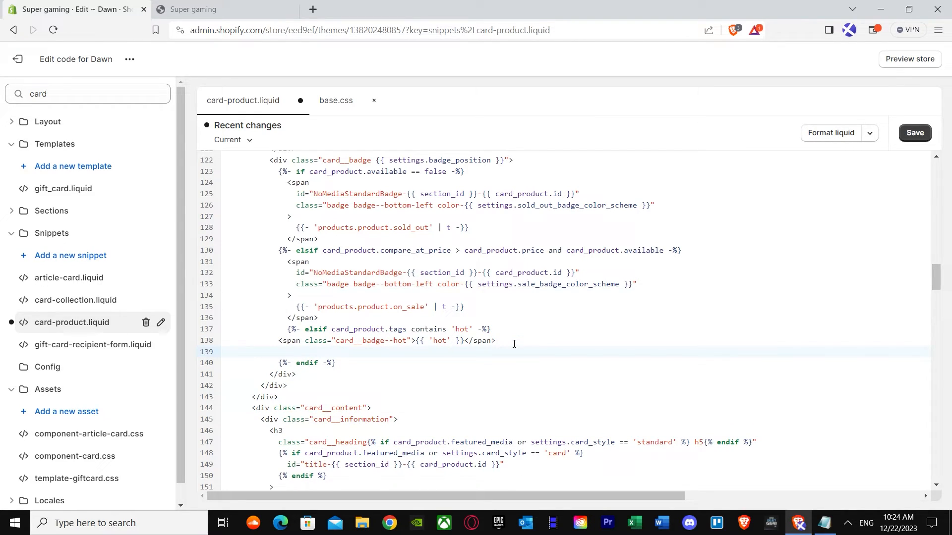
mouse_move(853, 450)
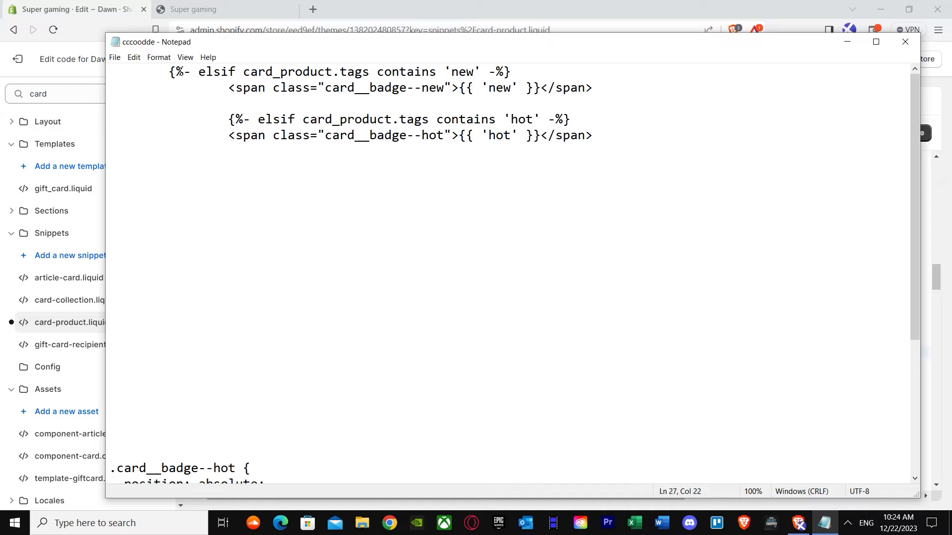
right_click(340, 79)
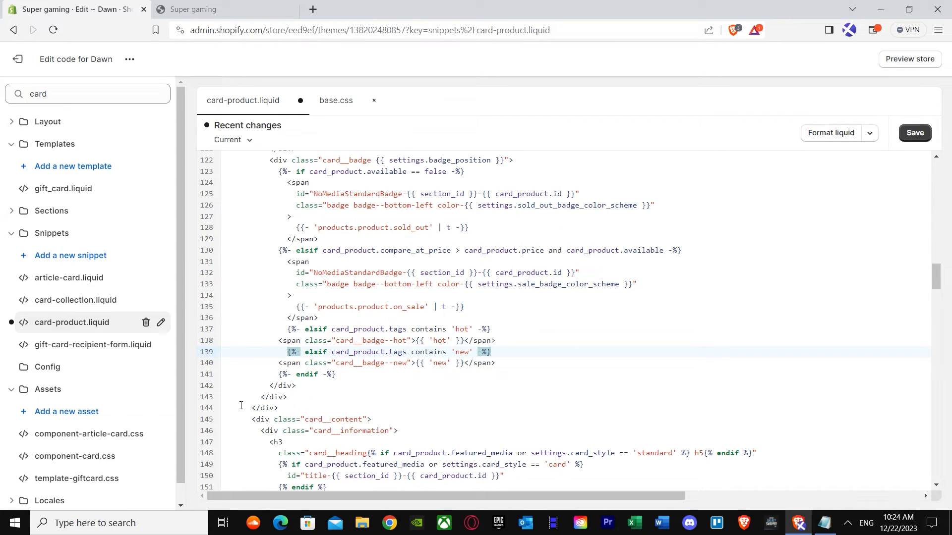
drag(297, 351, 495, 363)
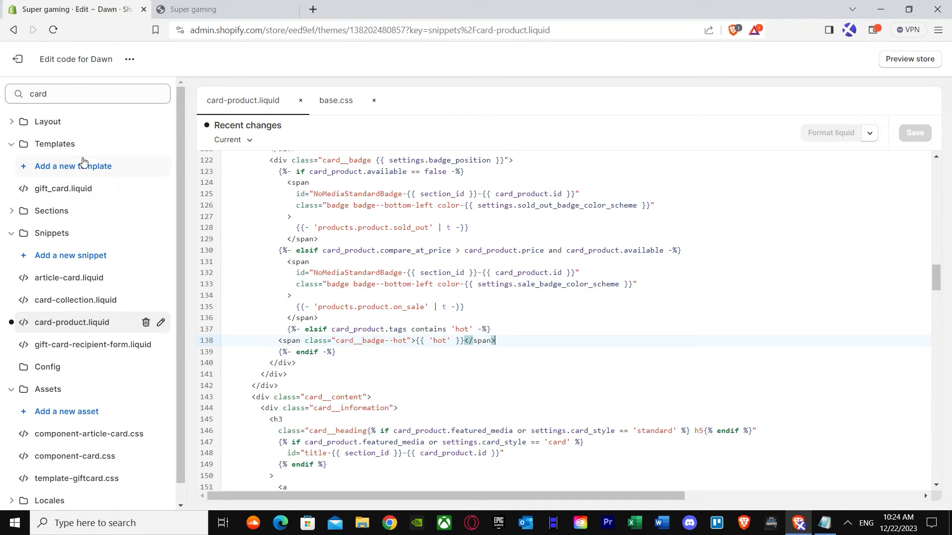
Search 'base', load base.css and scroll to the .card__badge--hot rule at its end.
text(b)
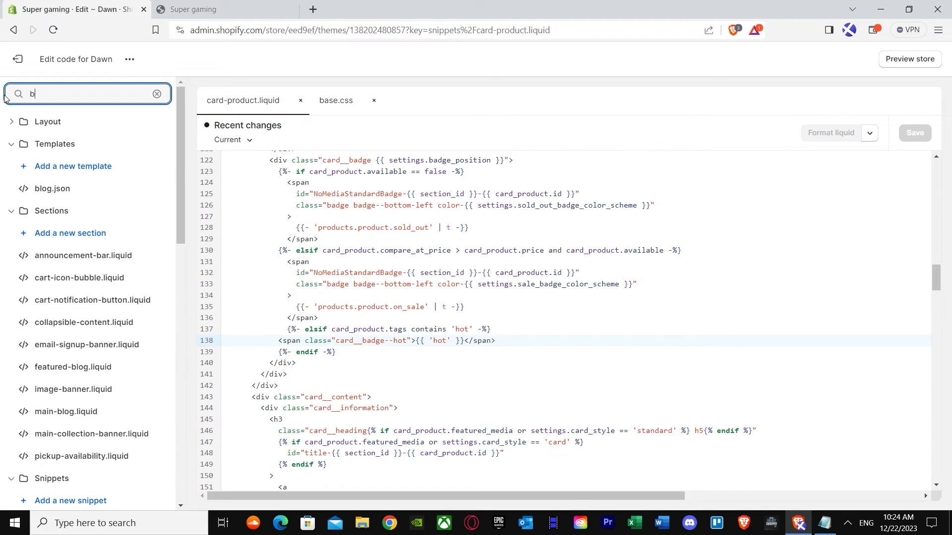
text(asse)
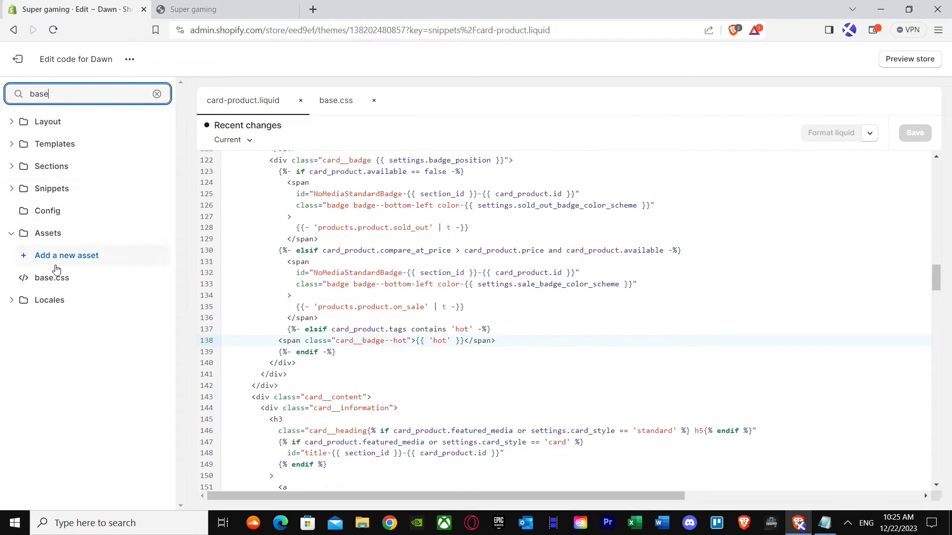
click(335, 100)
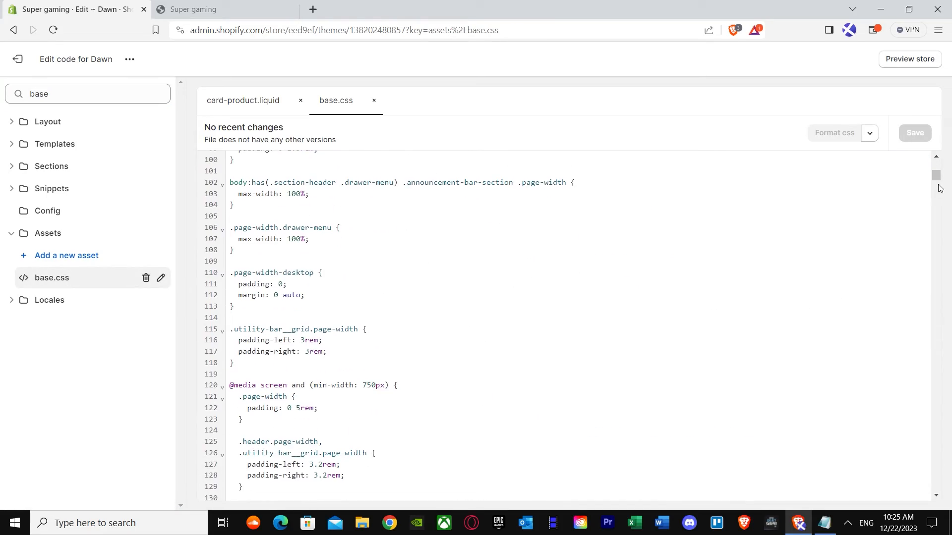
scroll(down, 3)
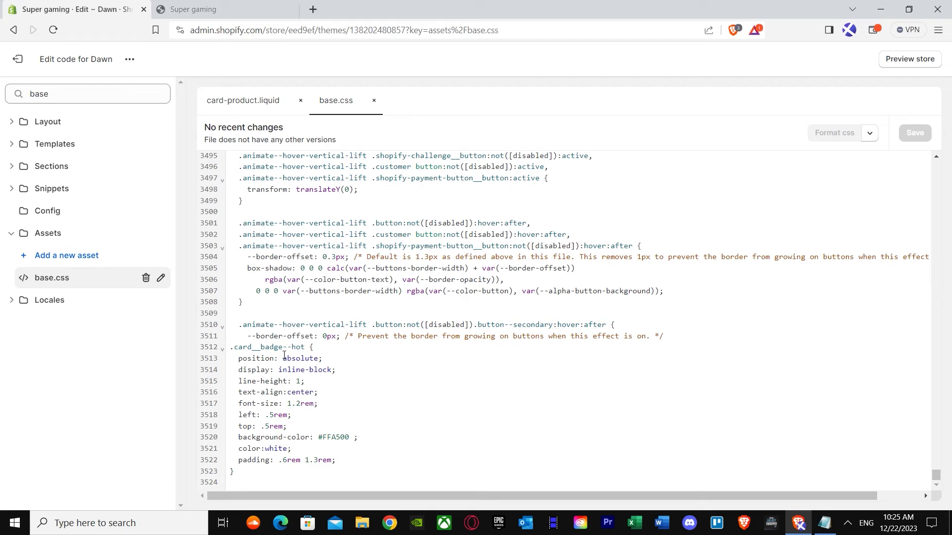
mouse_move(295, 364)
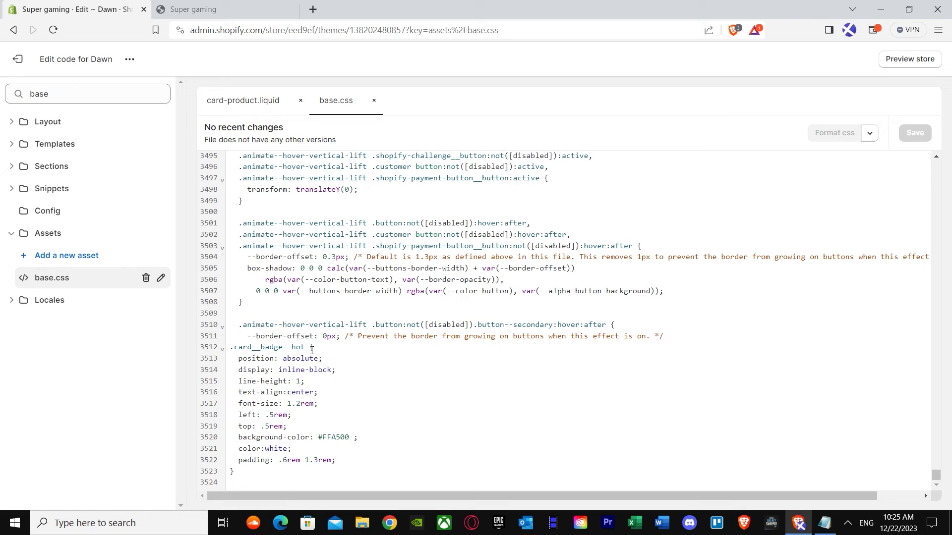
mouse_move(315, 360)
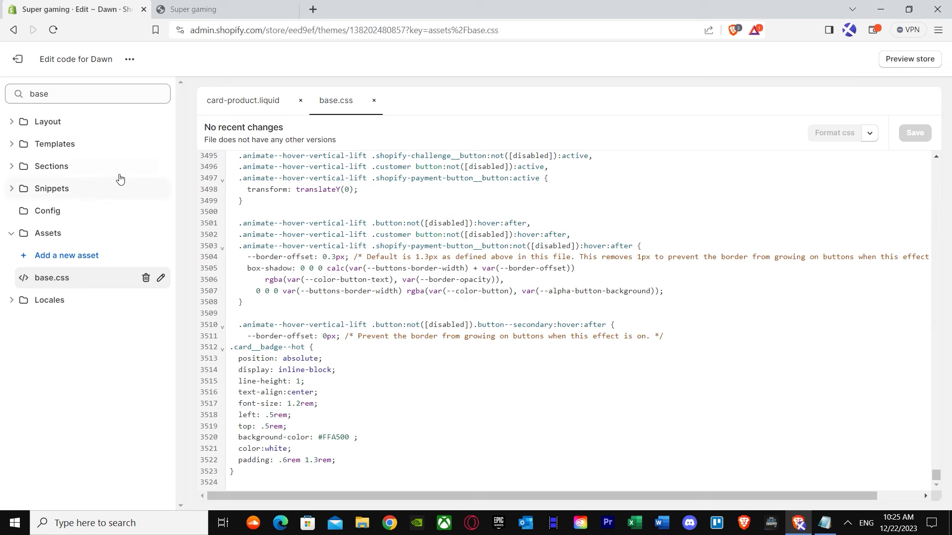
Switch to the Super gaming storefront preview showing the hot label under Gaming console.
click(224, 9)
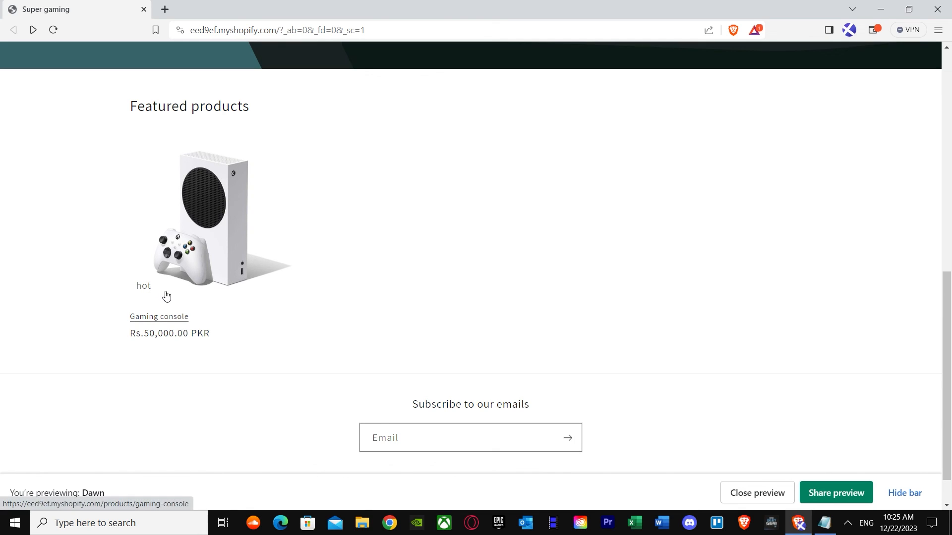
mouse_move(180, 303)
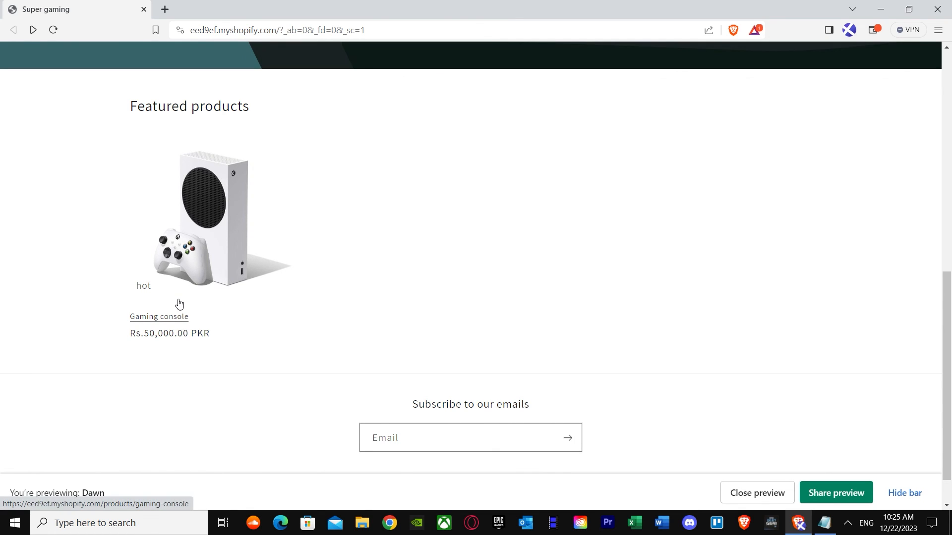